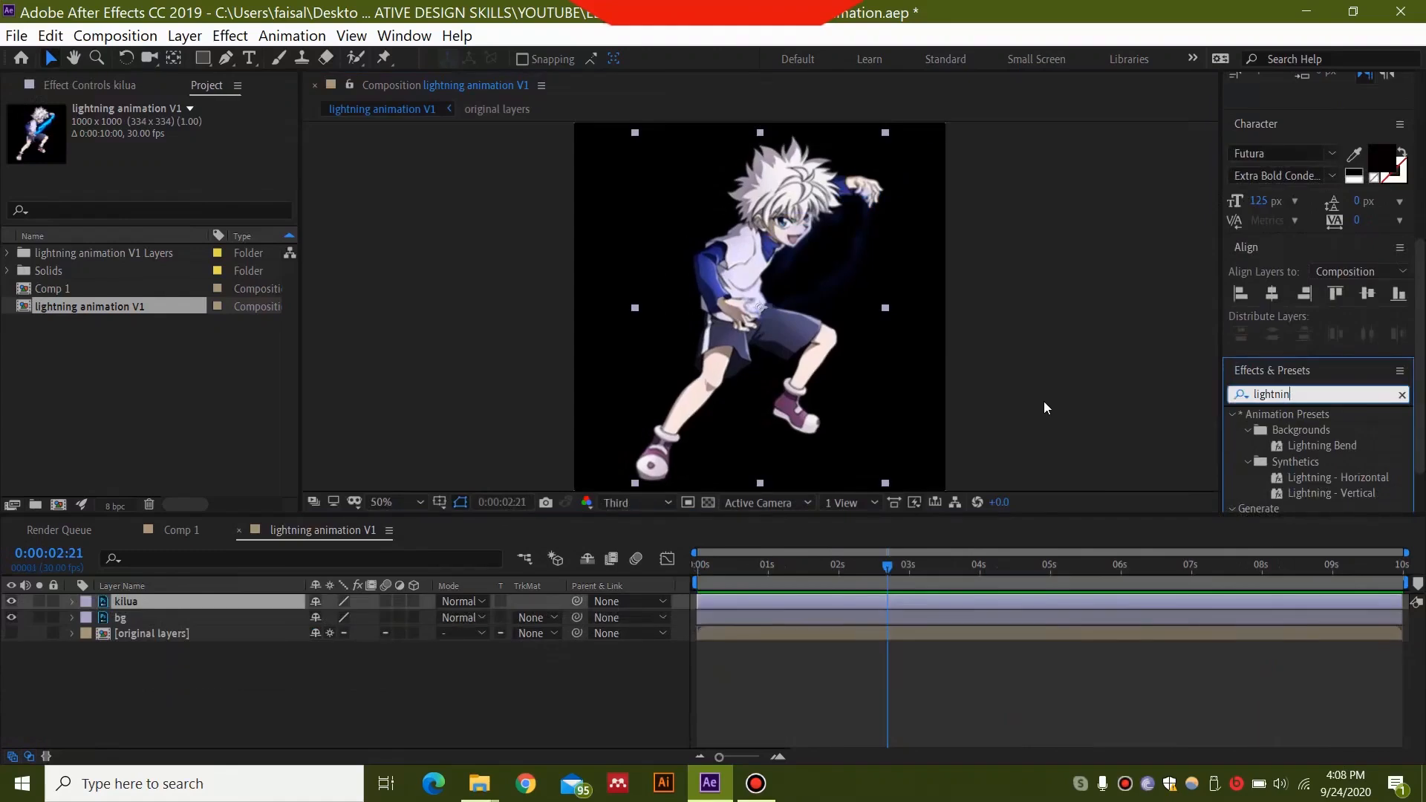
mouse_move(381, 296)
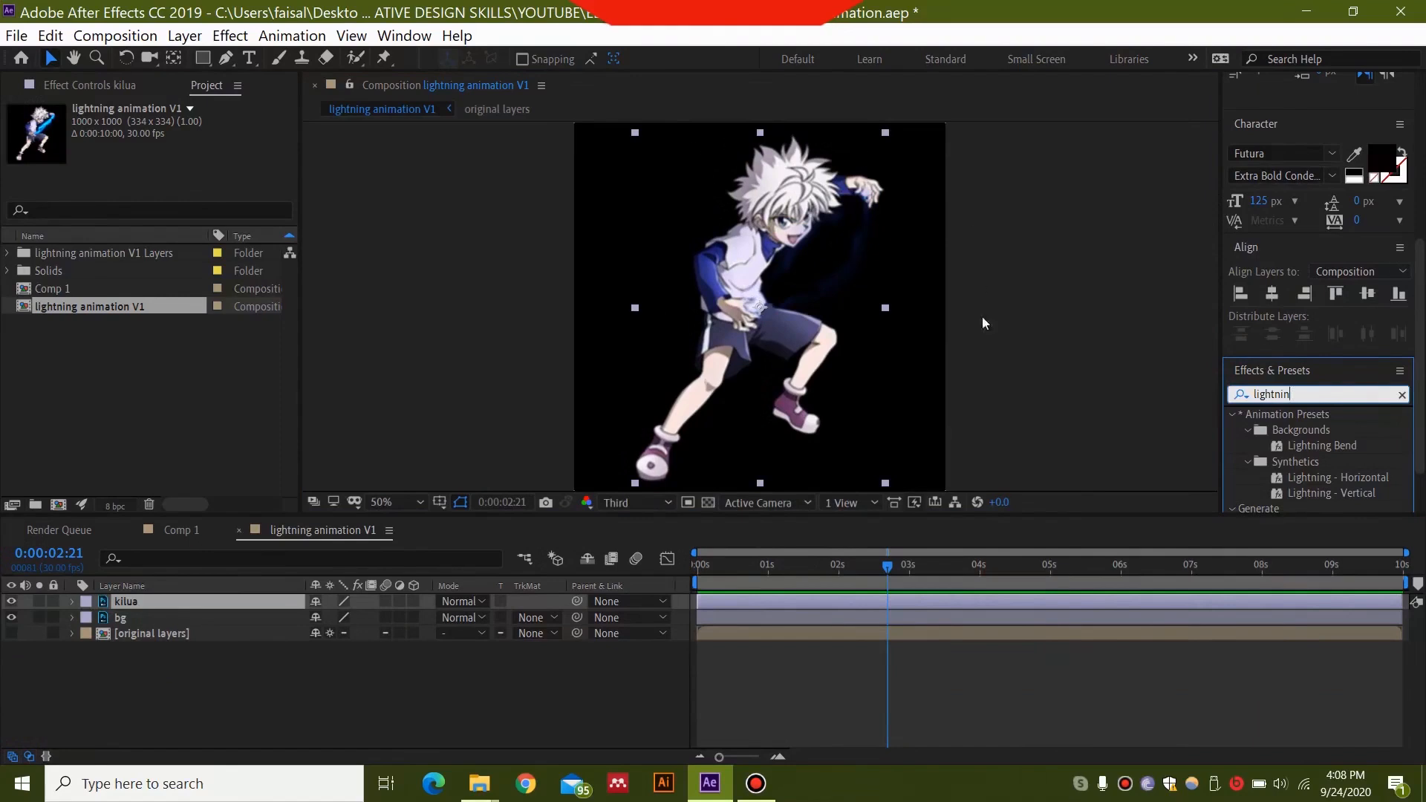
mouse_move(965, 403)
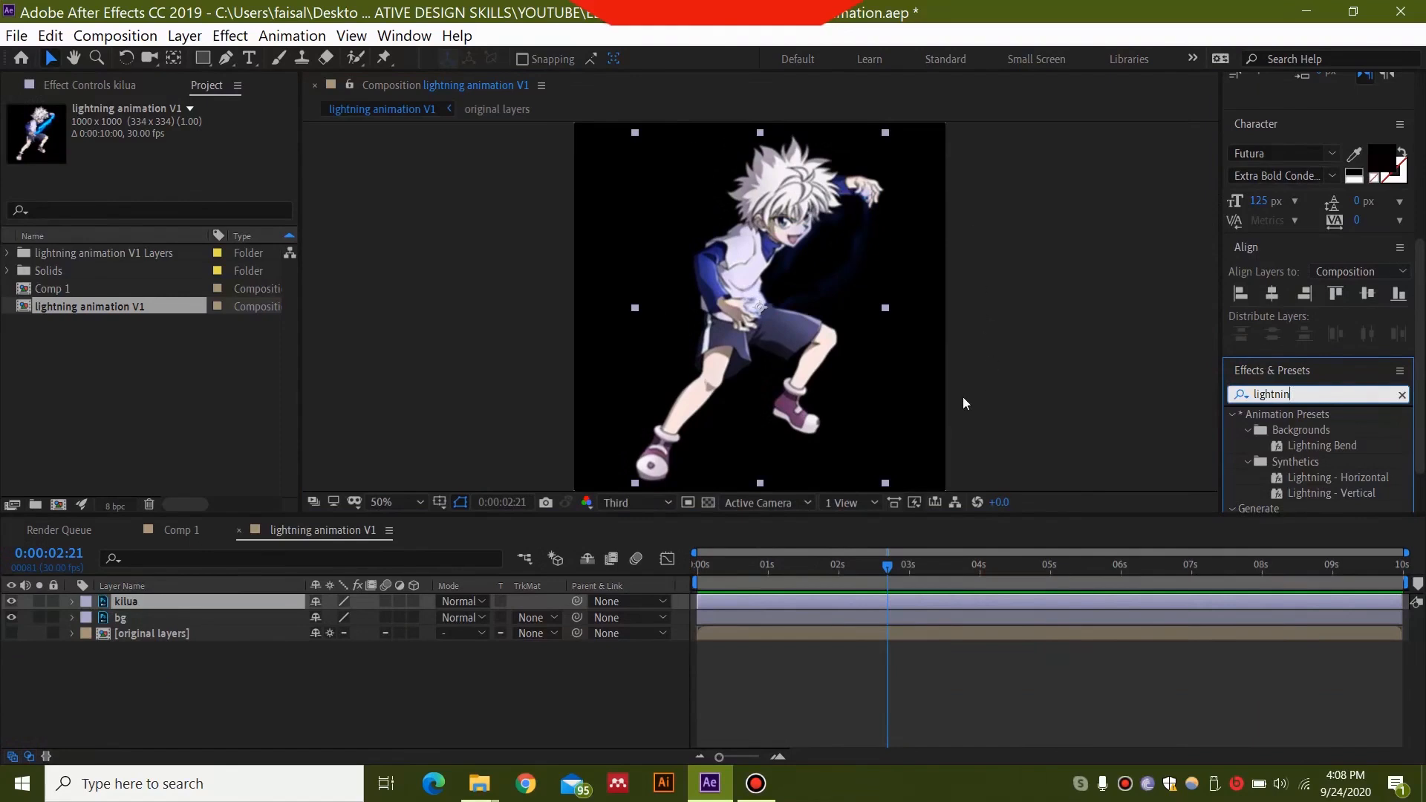
mouse_move(949, 380)
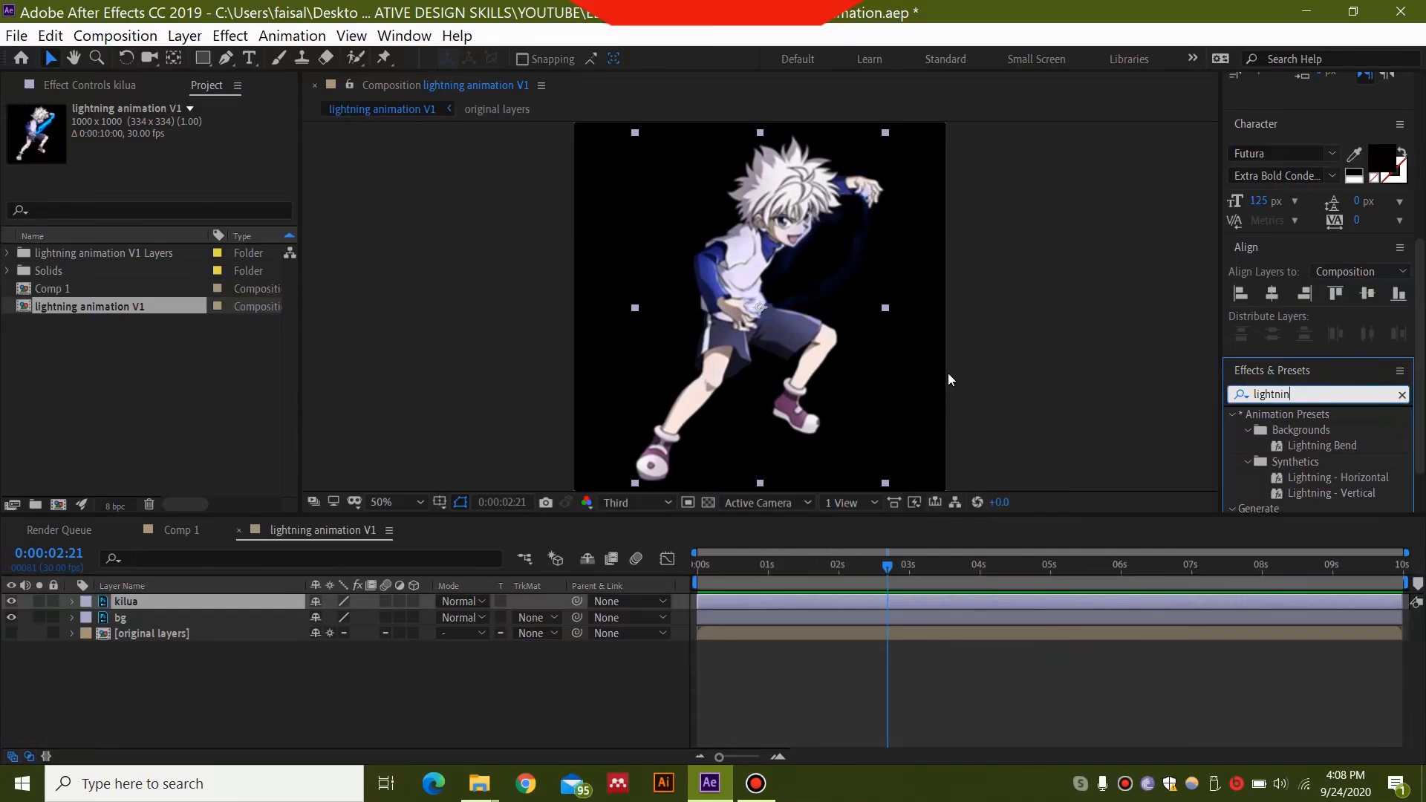
mouse_move(512, 353)
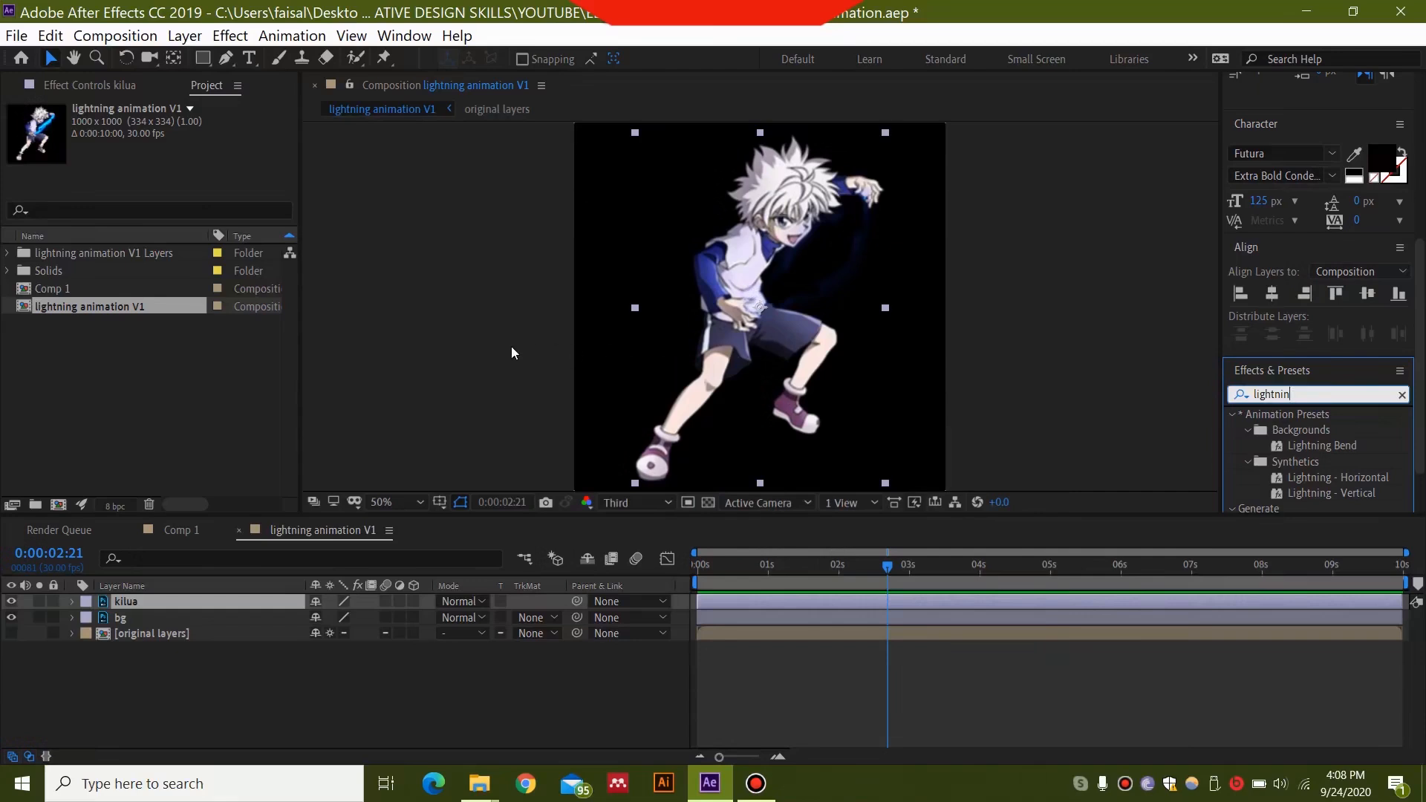
mouse_move(473, 424)
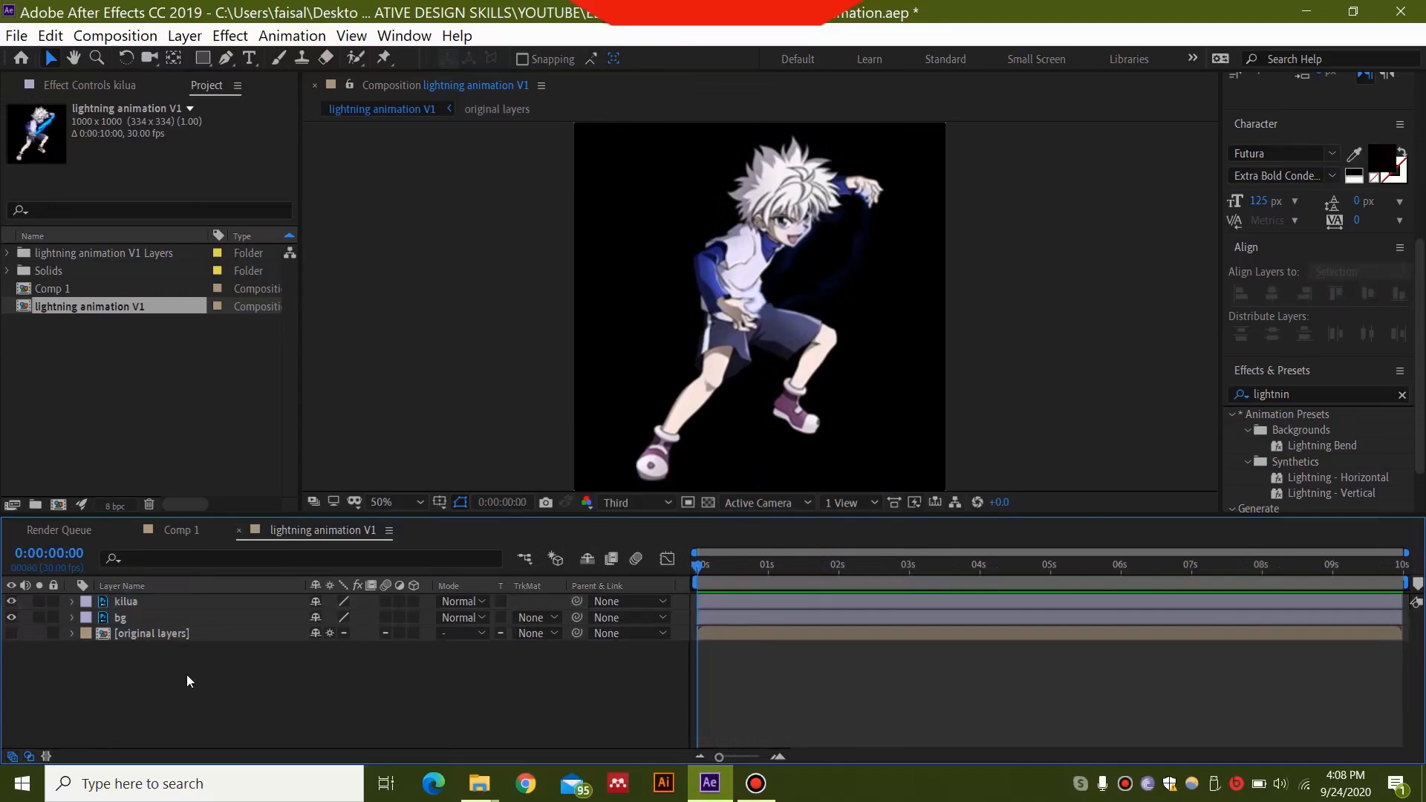
Add a new Dark Gray Solid 1 layer above the kilua layer with default solid settings
right_click(188, 681)
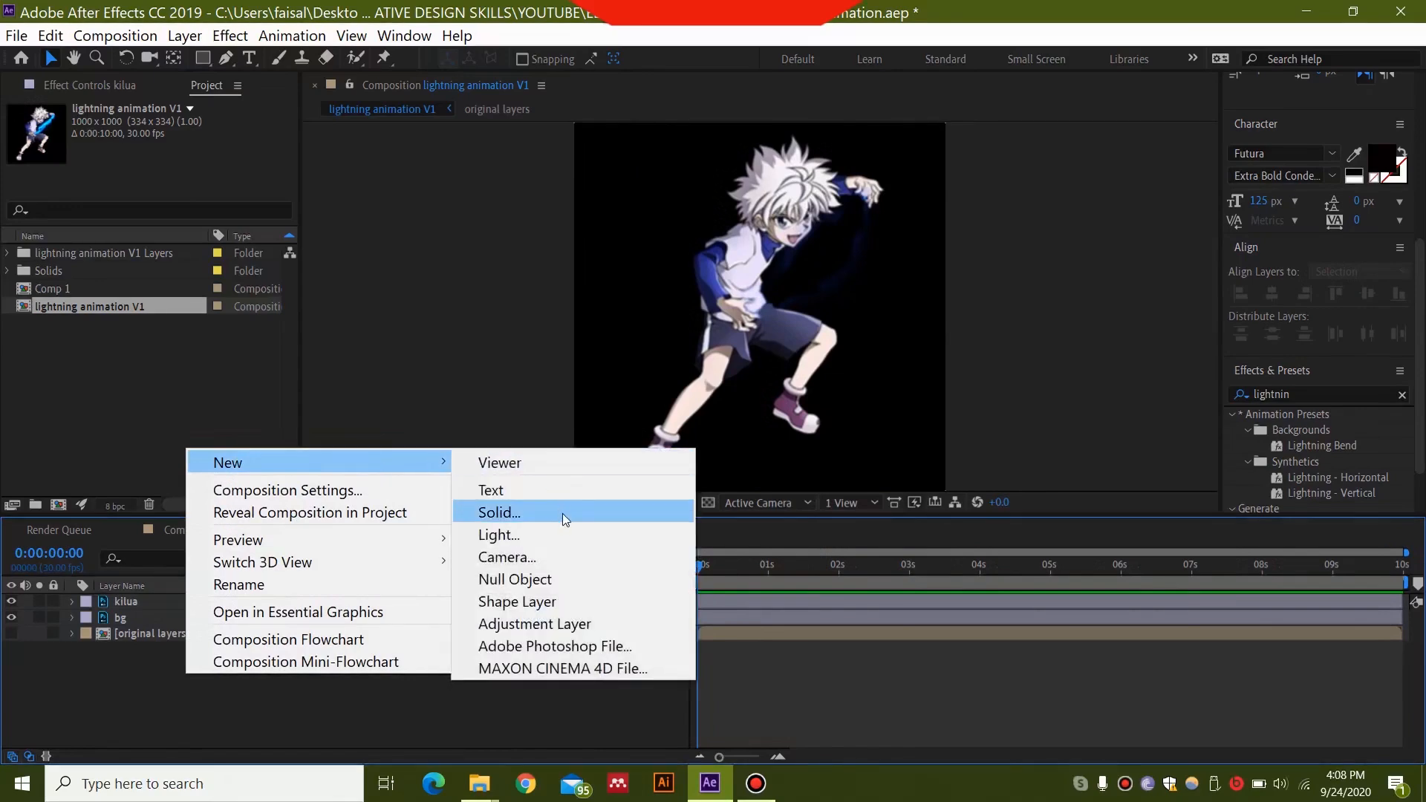
click(499, 512)
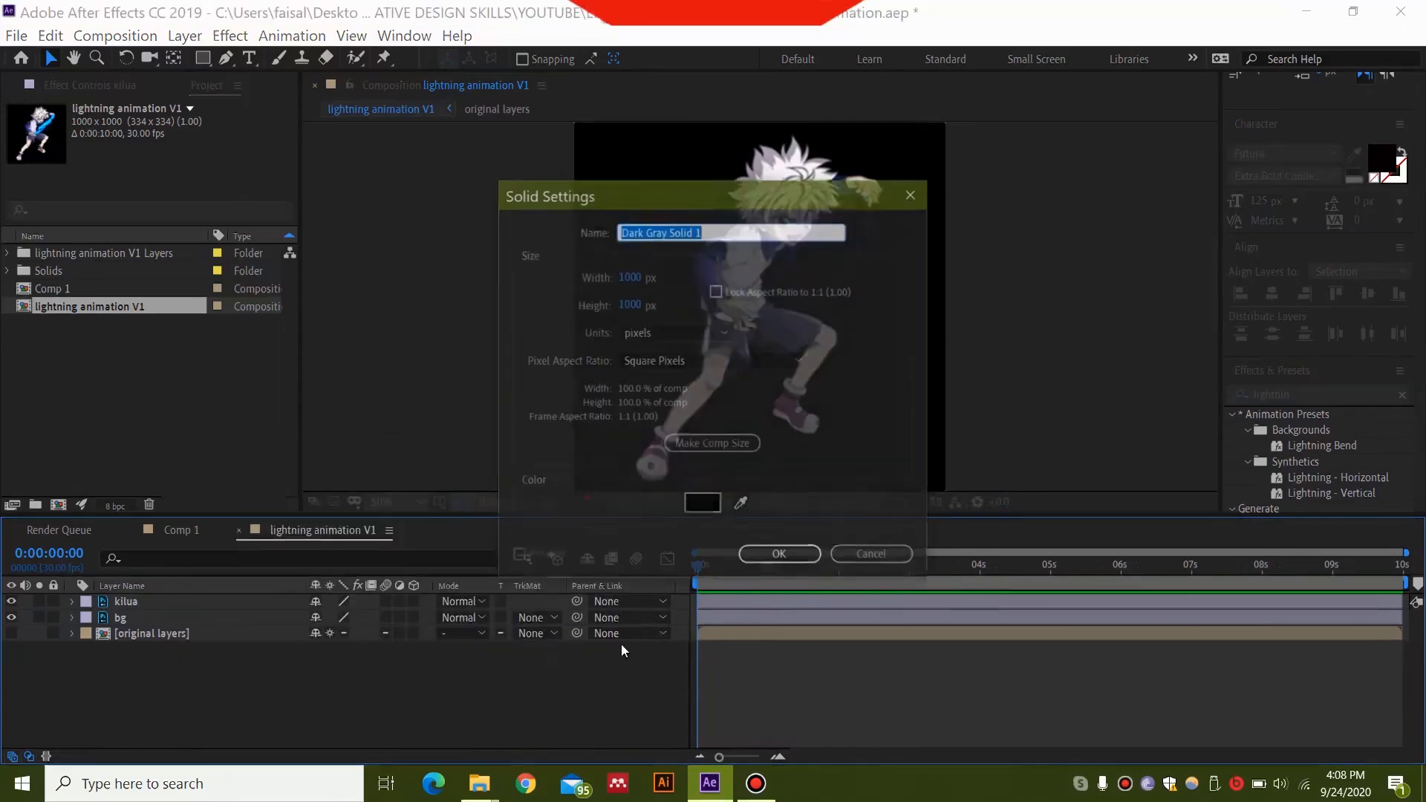
click(778, 553)
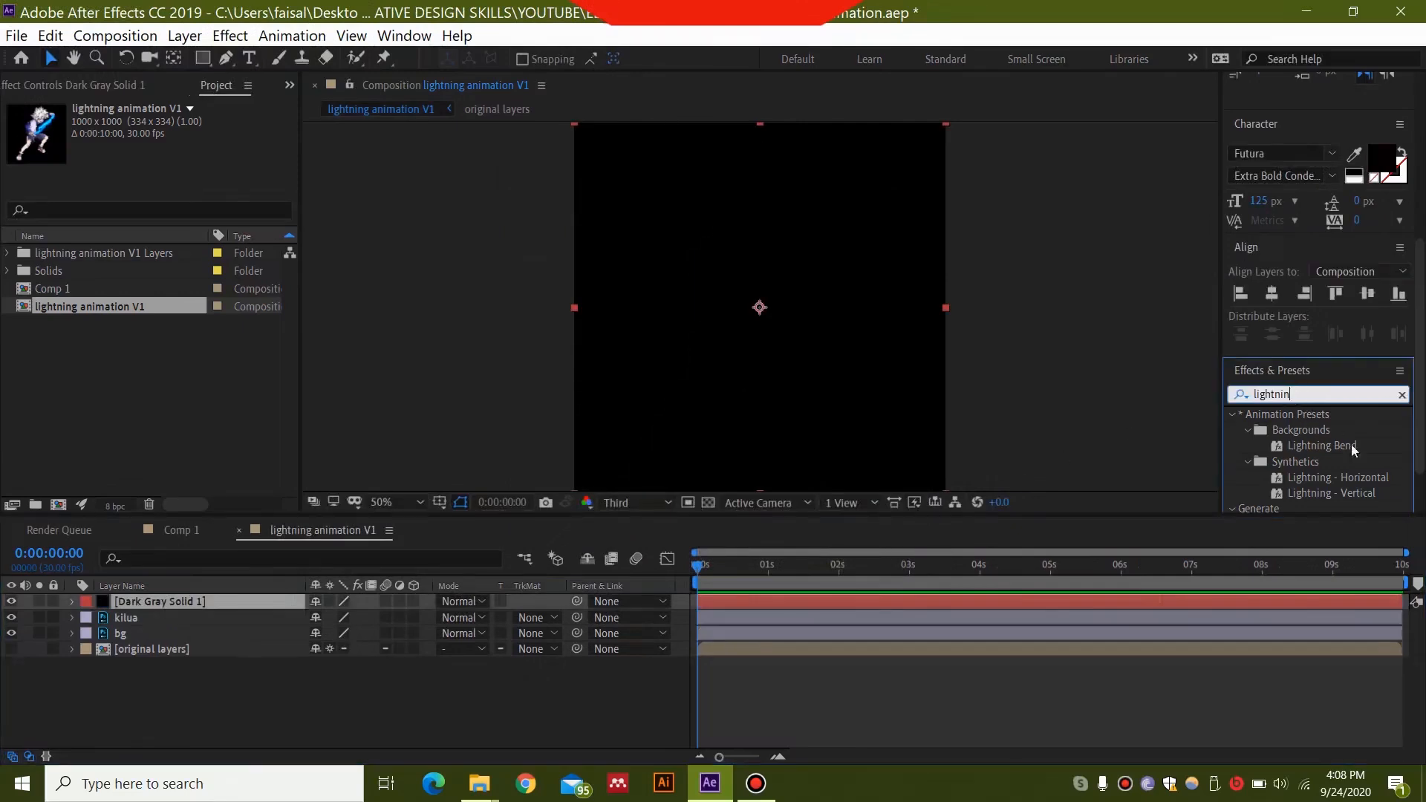
Apply the Lightning - Horizontal preset to the solid, keeping Two-Way Strike as the type
click(1337, 478)
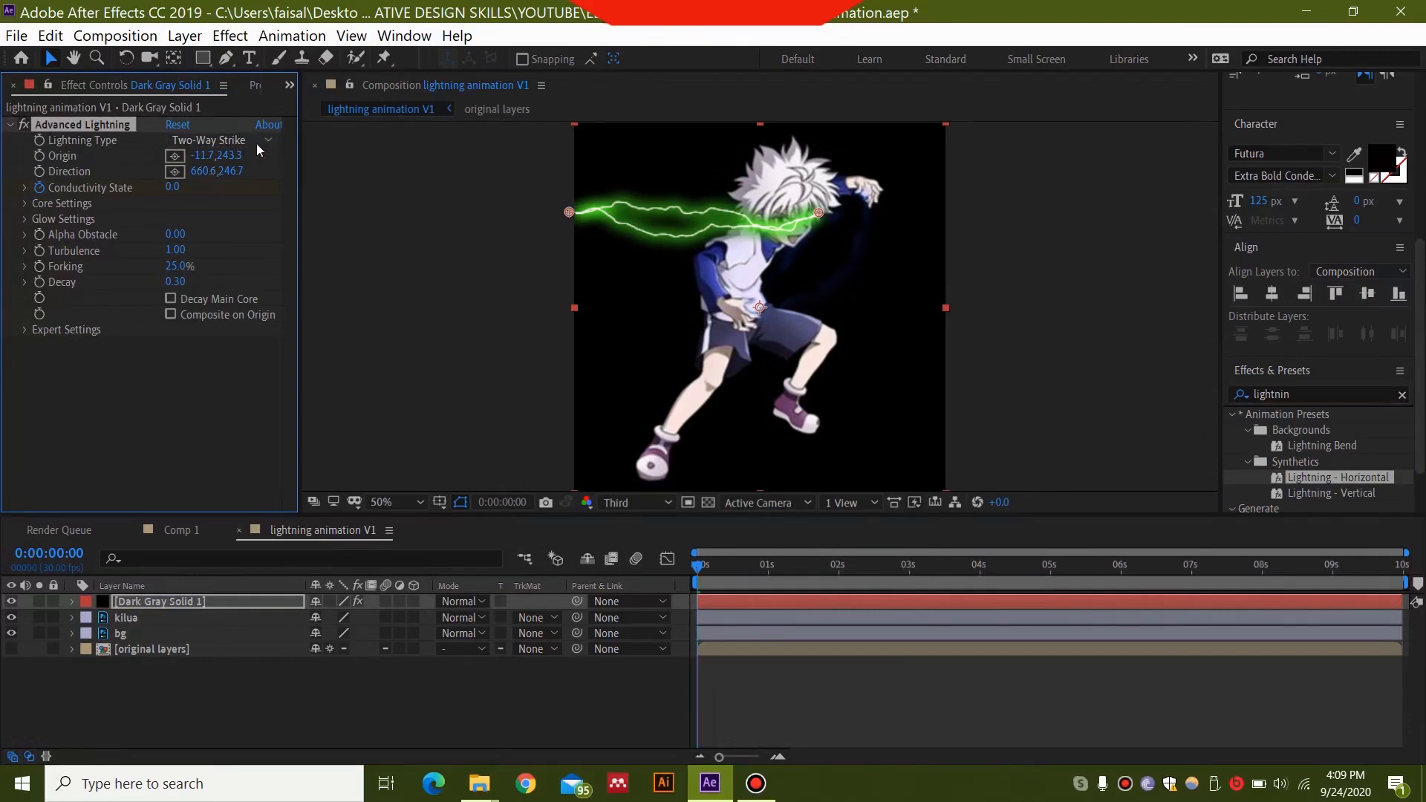
click(218, 141)
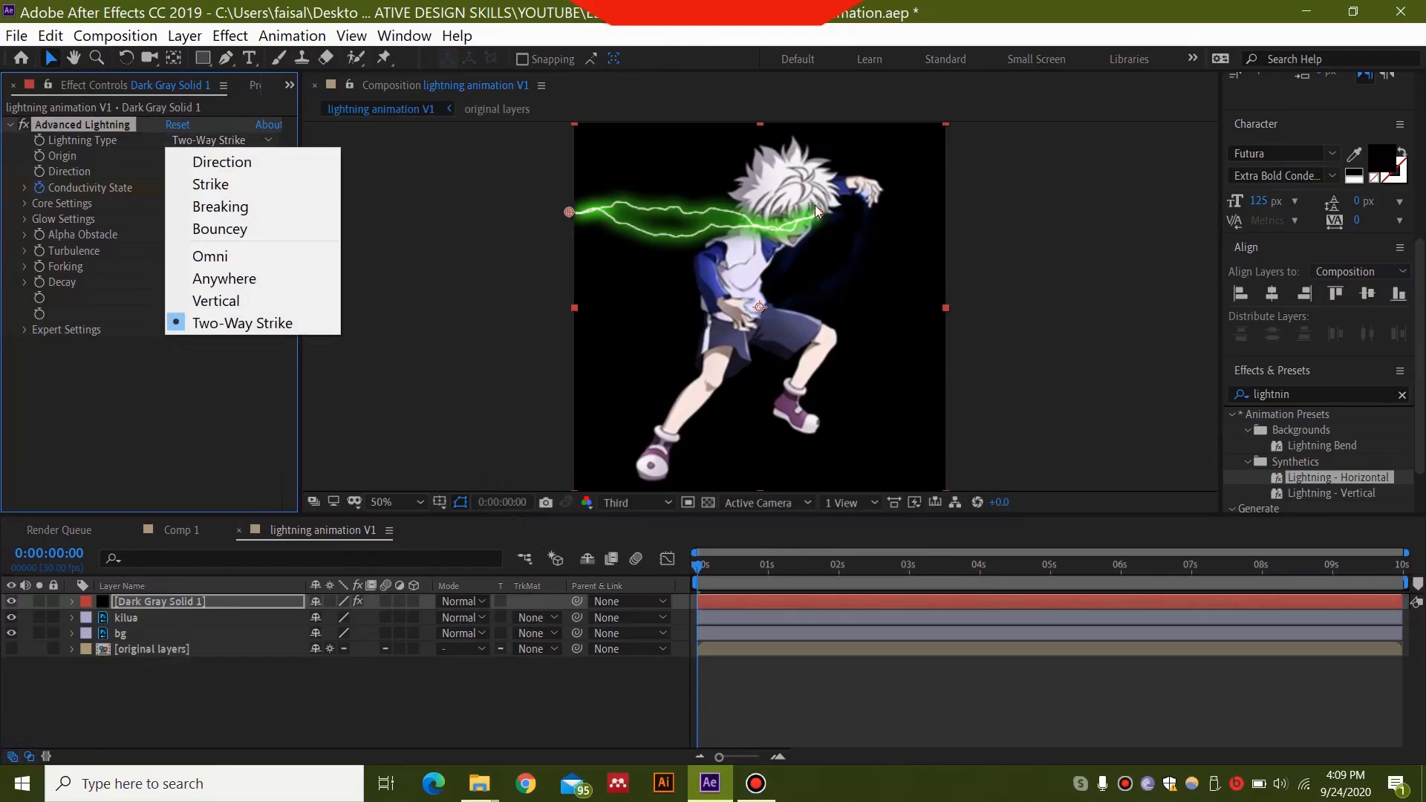
click(242, 323)
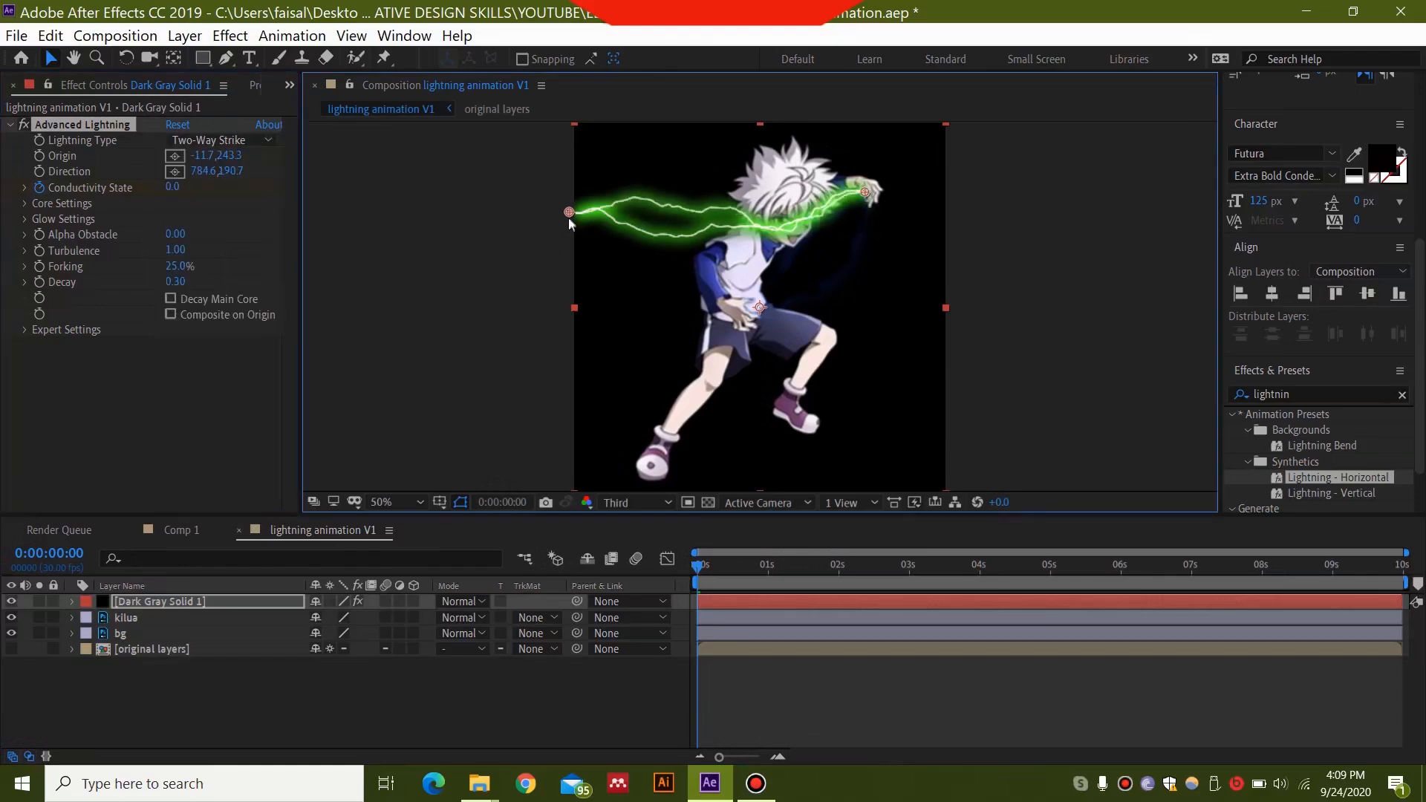
Place the bolt's origin on the lower hand and its end on the raised hand
drag(571, 211, 755, 314)
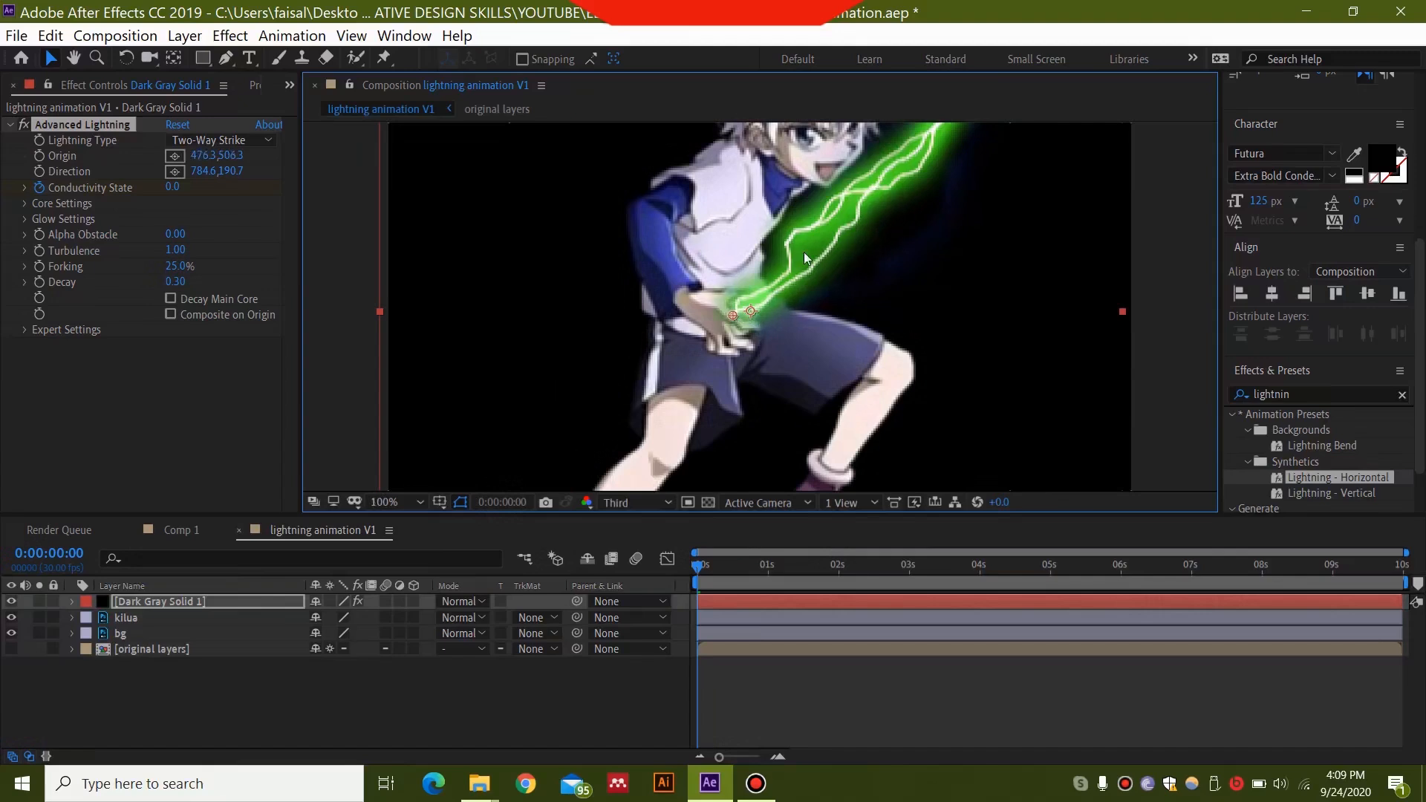
click(384, 502)
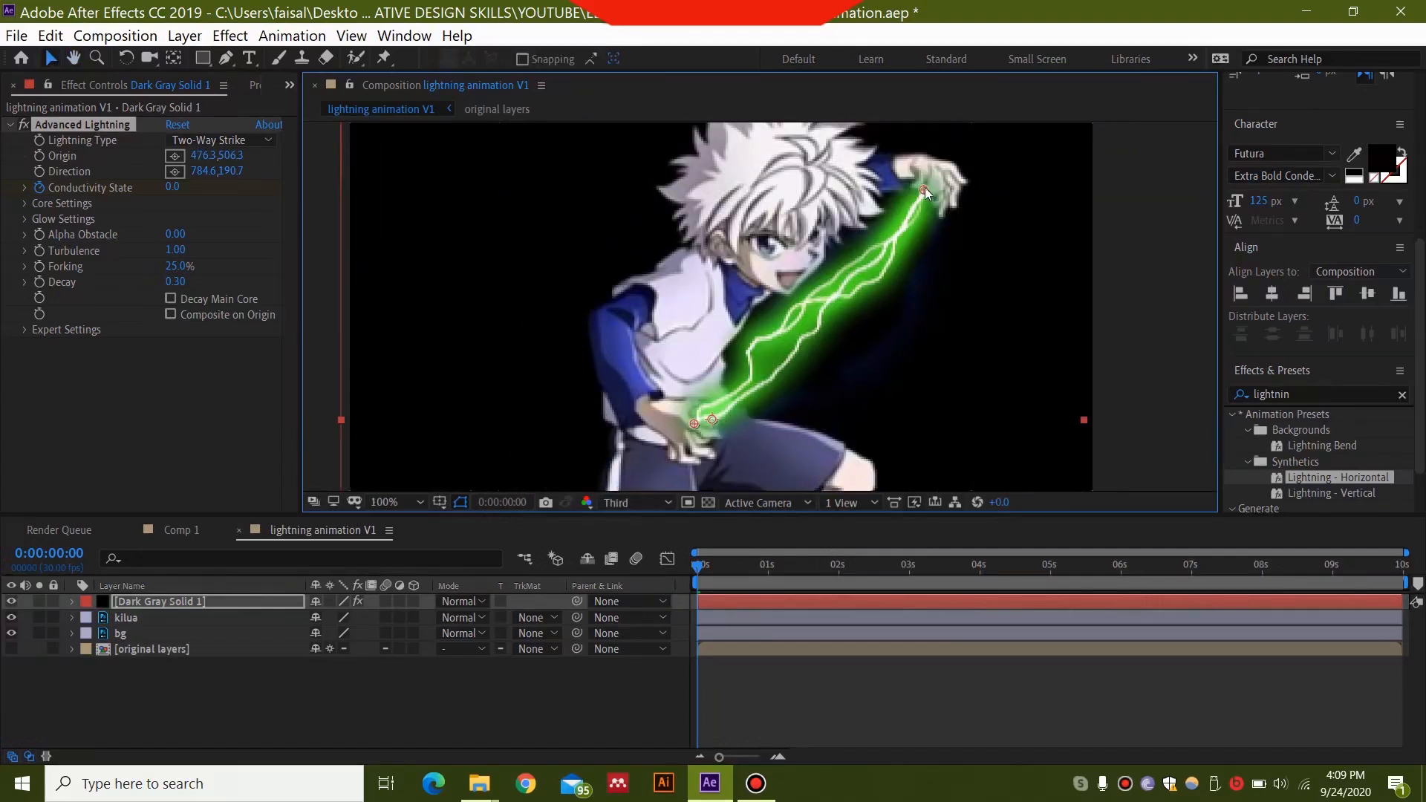
drag(923, 192, 932, 188)
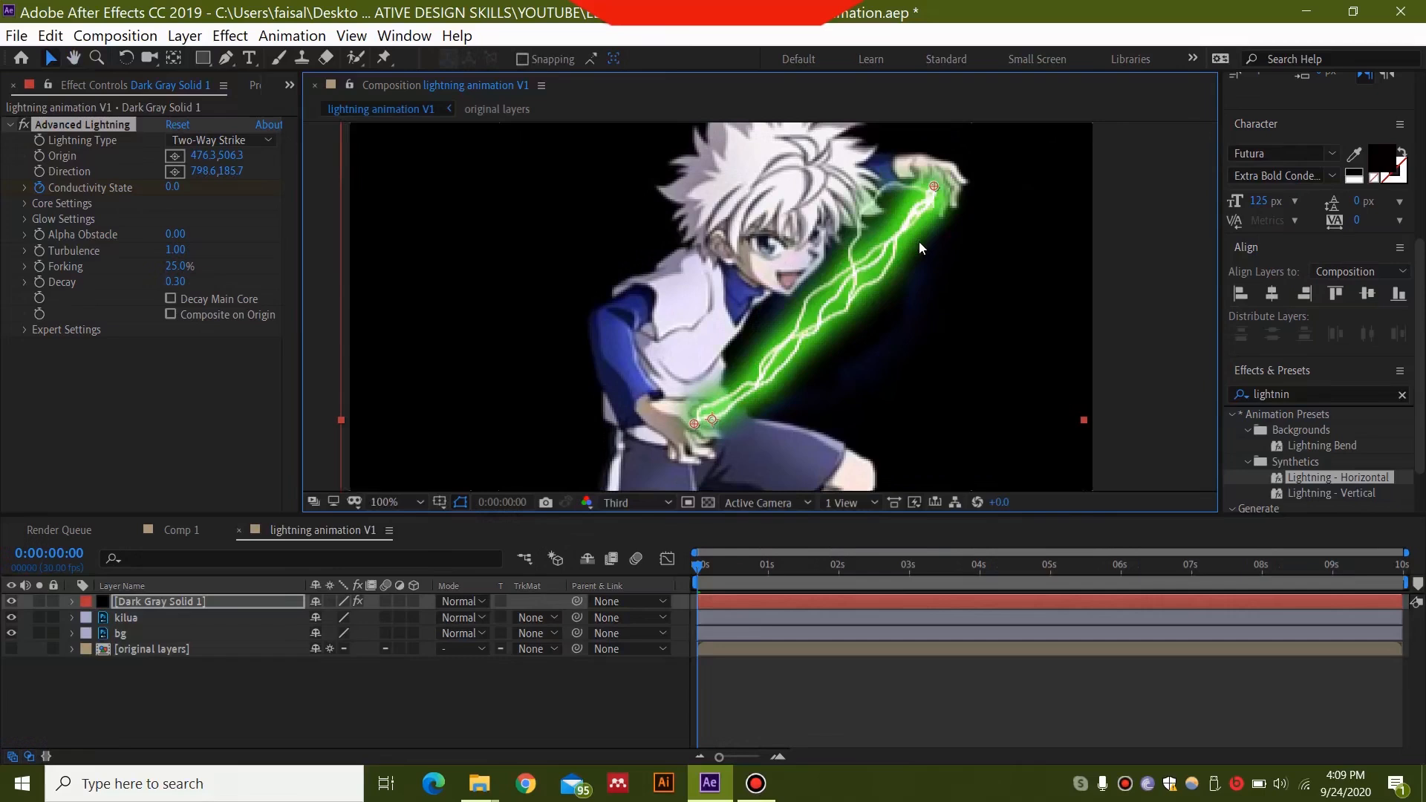
click(385, 503)
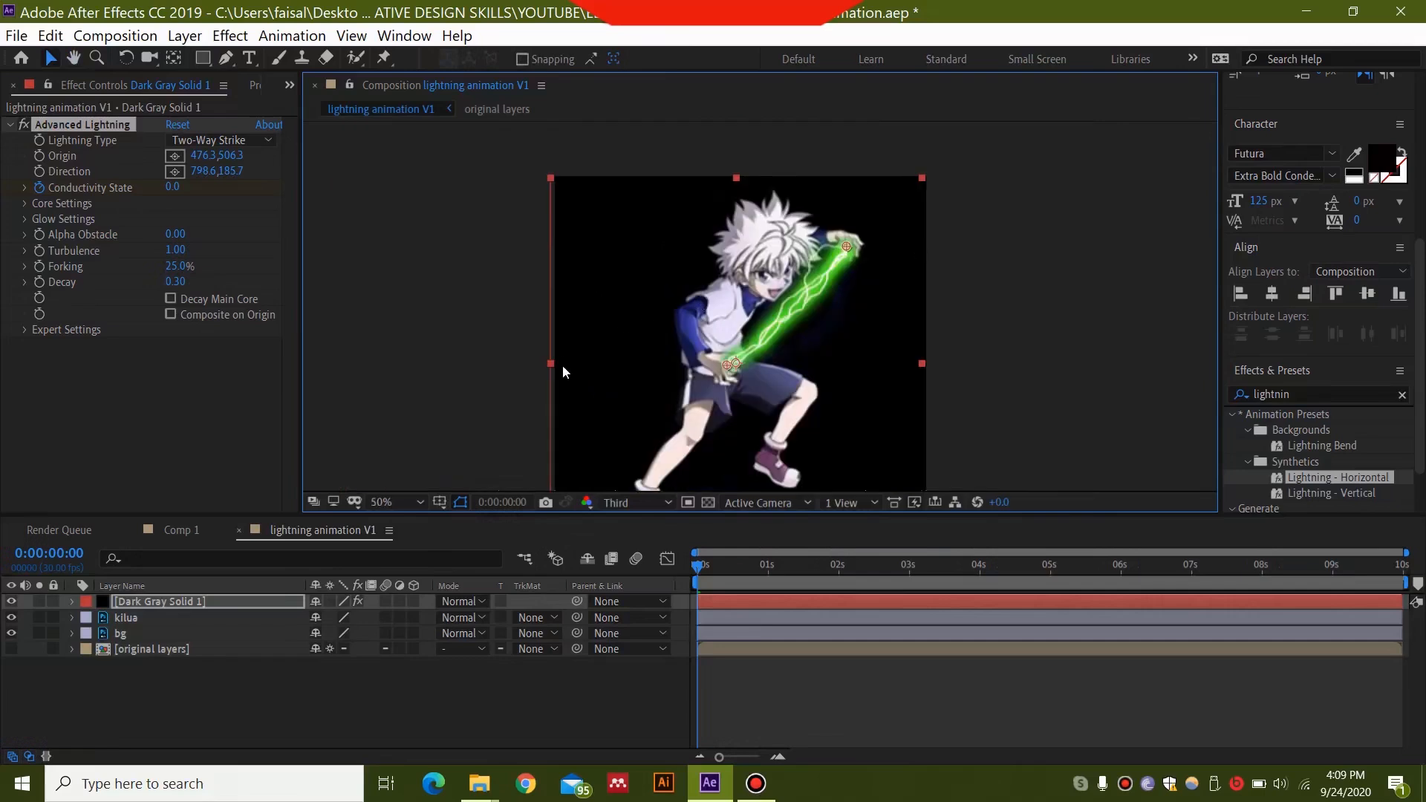
mouse_move(228, 615)
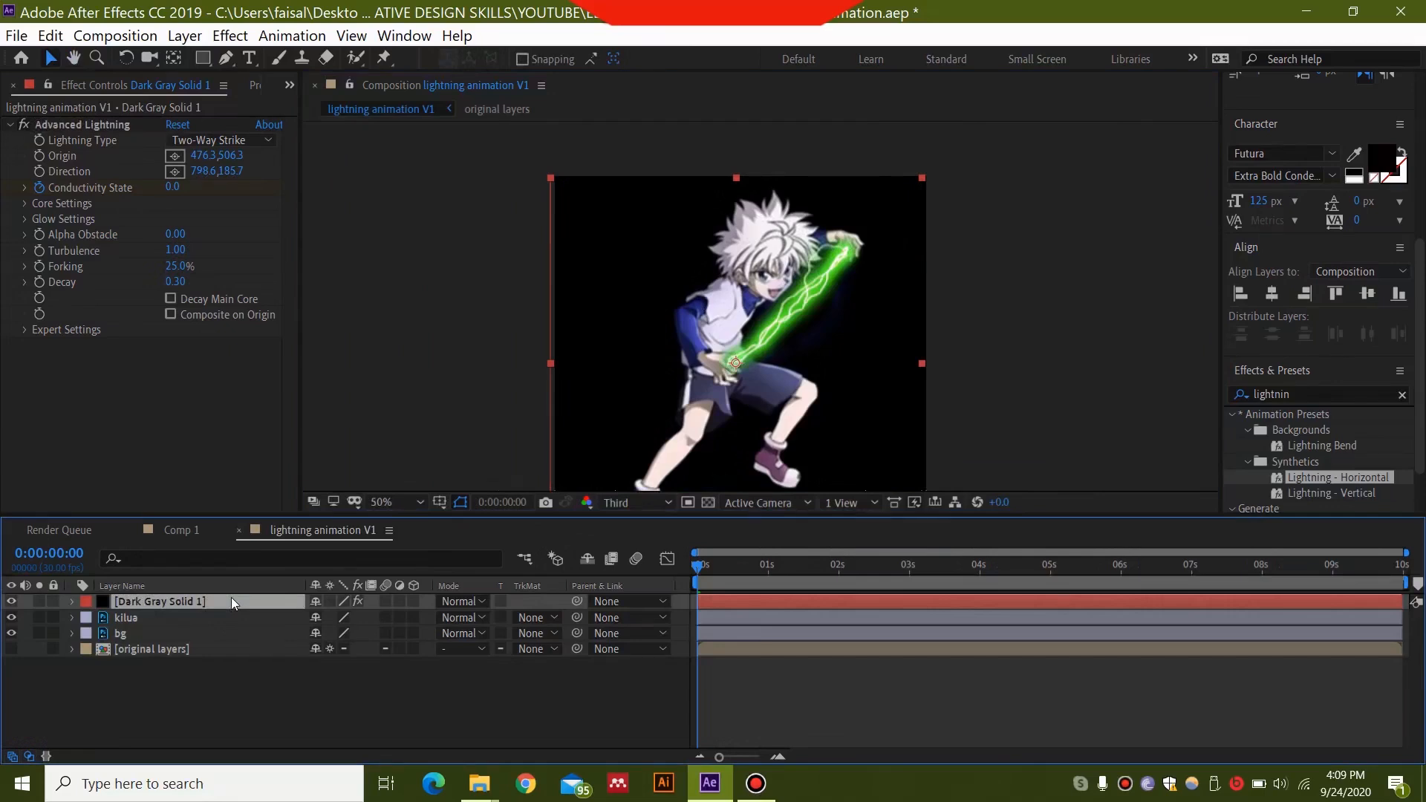
Keyframe Conductivity State from 0 s, rising to 8.1 at the 8-second mark
click(72, 601)
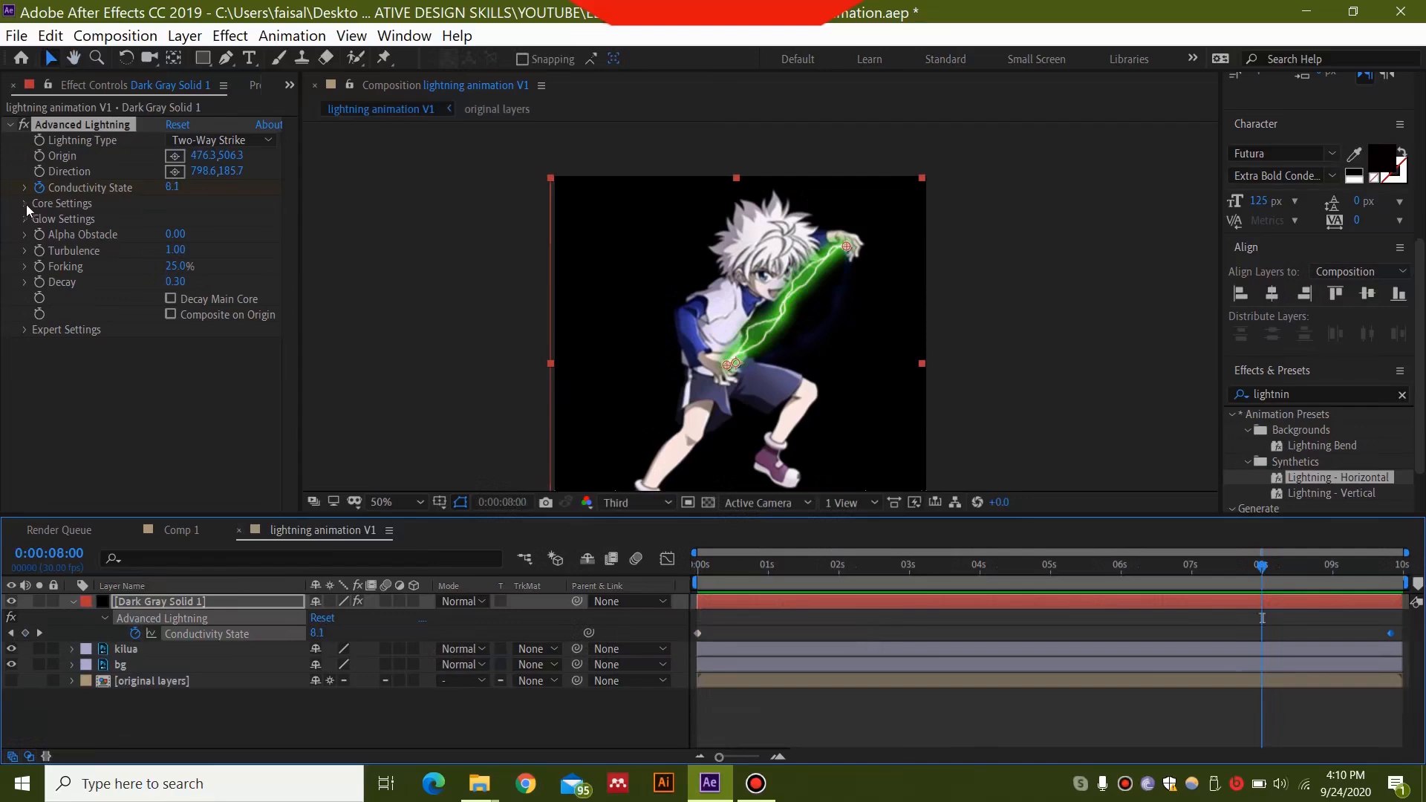
mouse_move(41, 223)
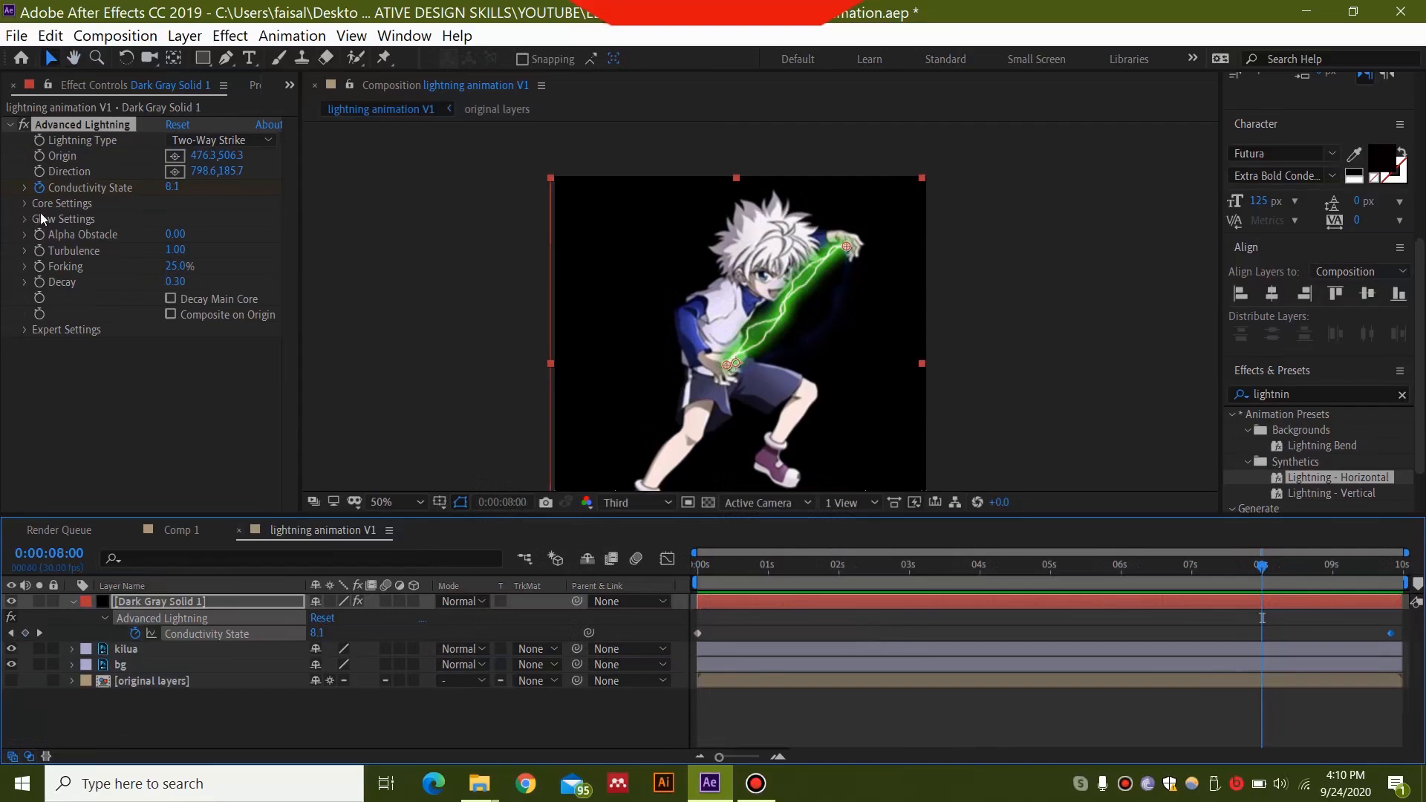
Set the bolt's core radius to 3.0 and expand the Glow Settings group
click(23, 203)
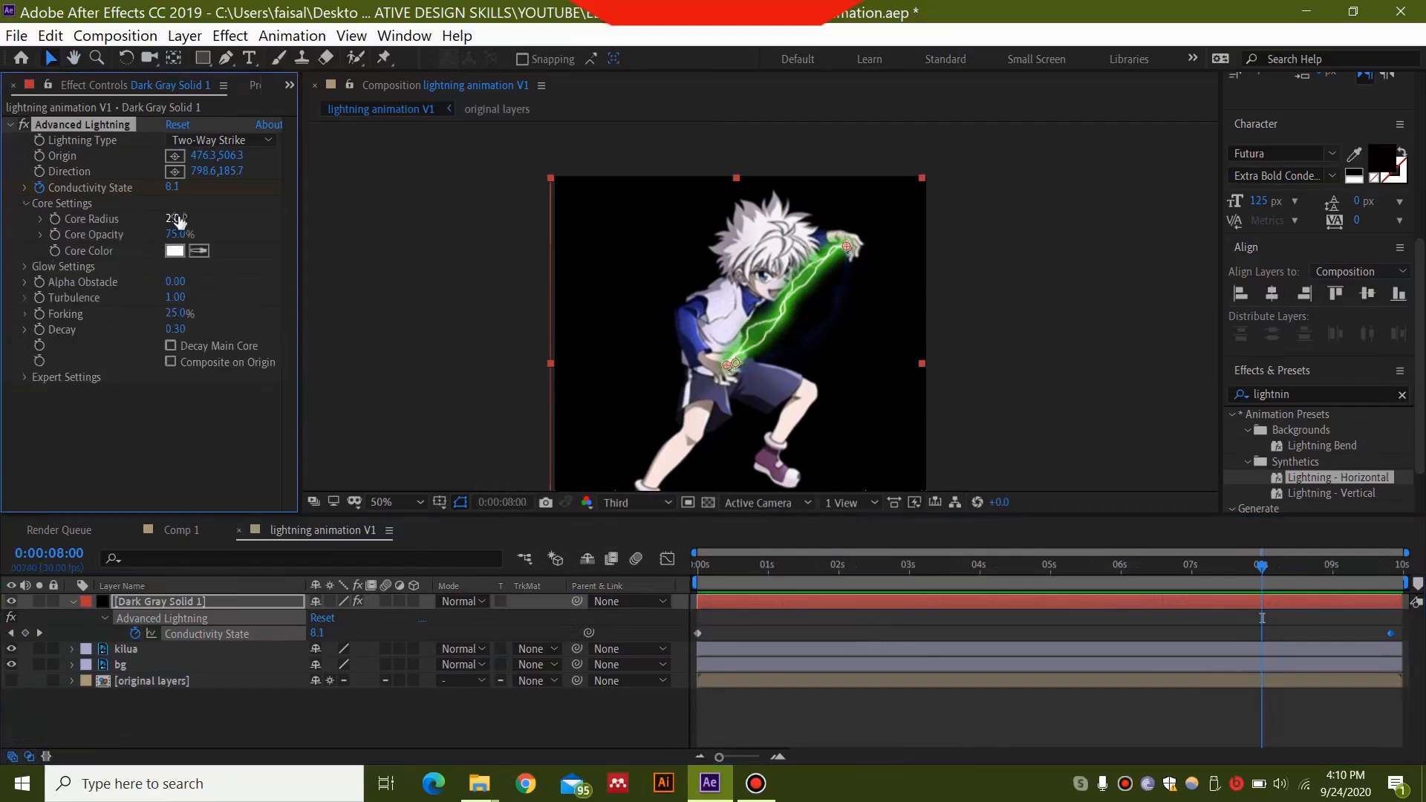
double_click(178, 218)
text(3)
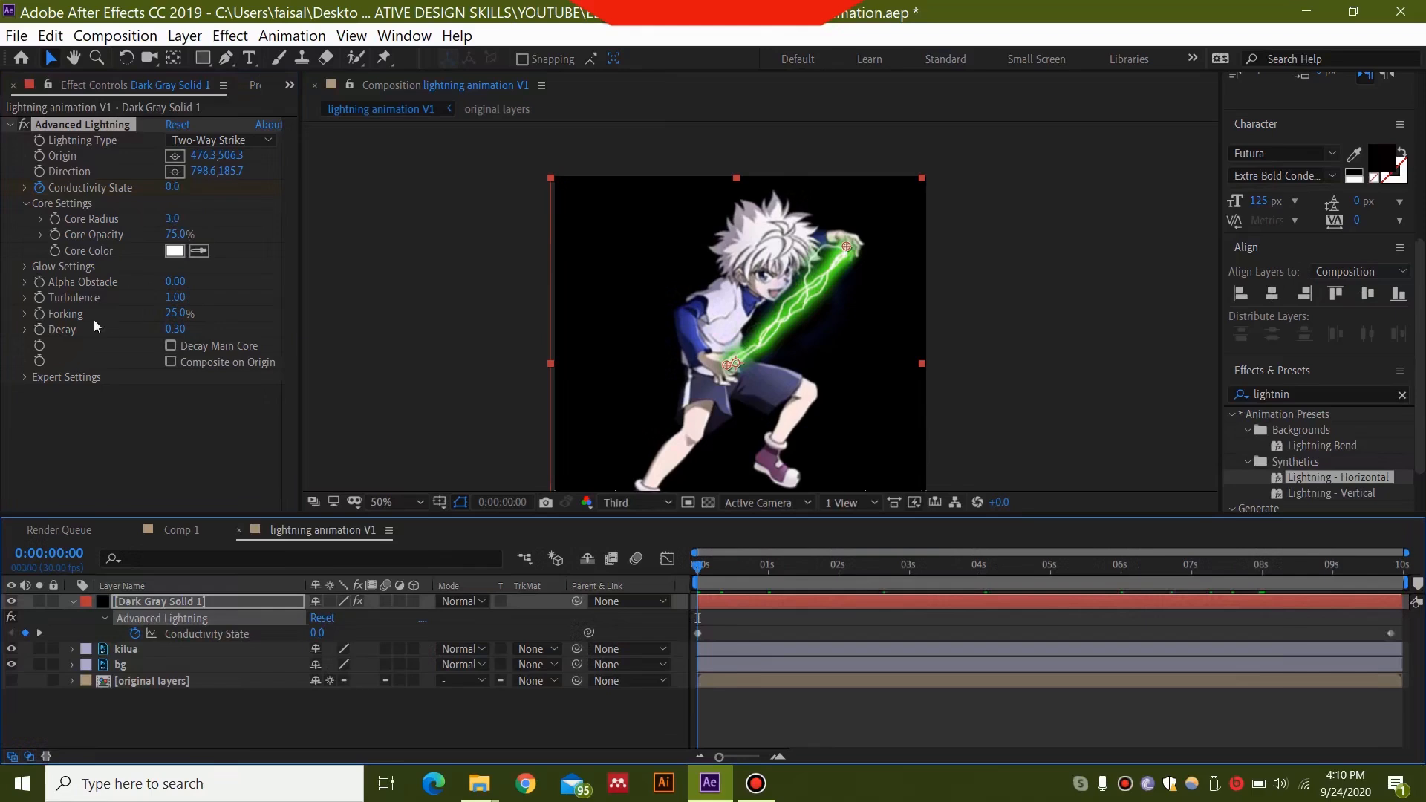
mouse_move(94, 322)
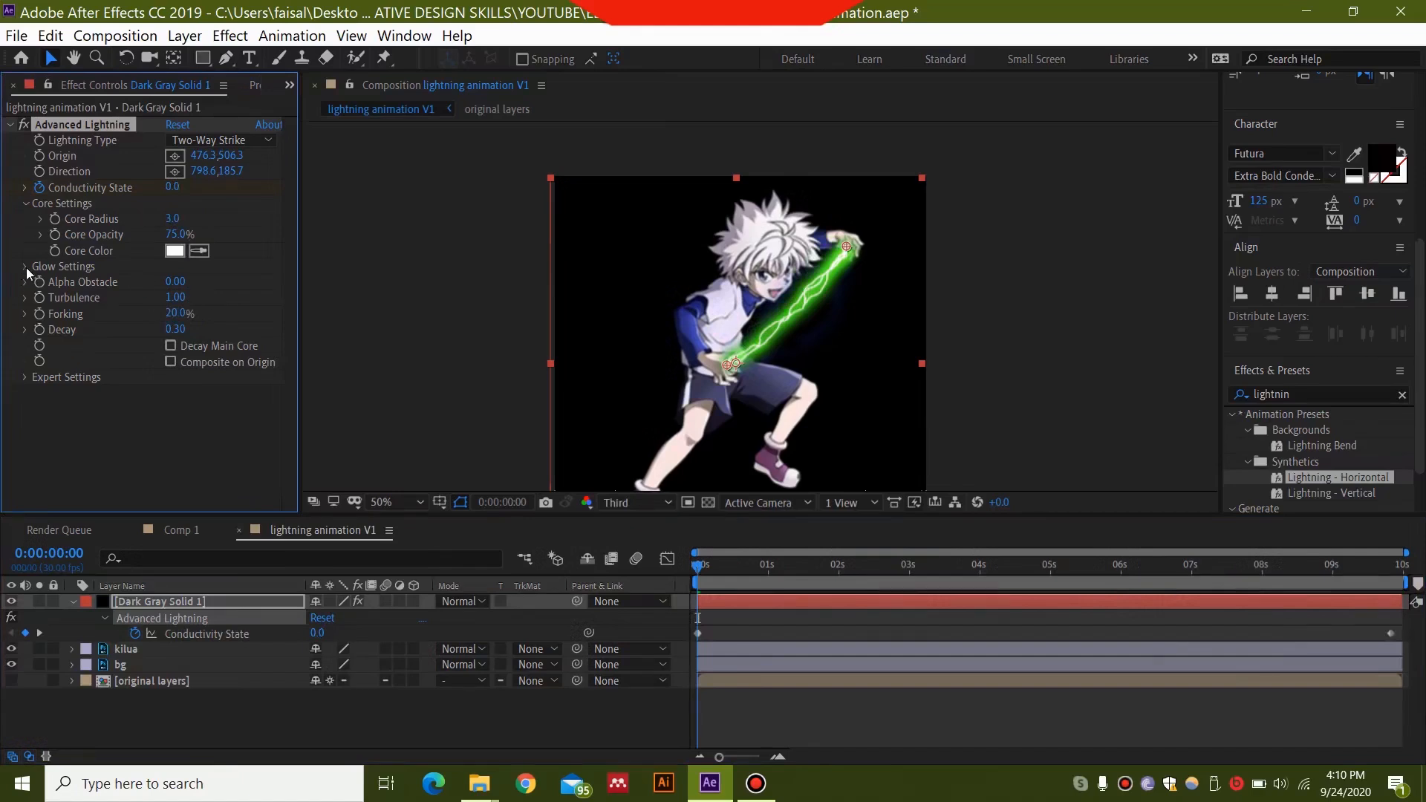
click(24, 267)
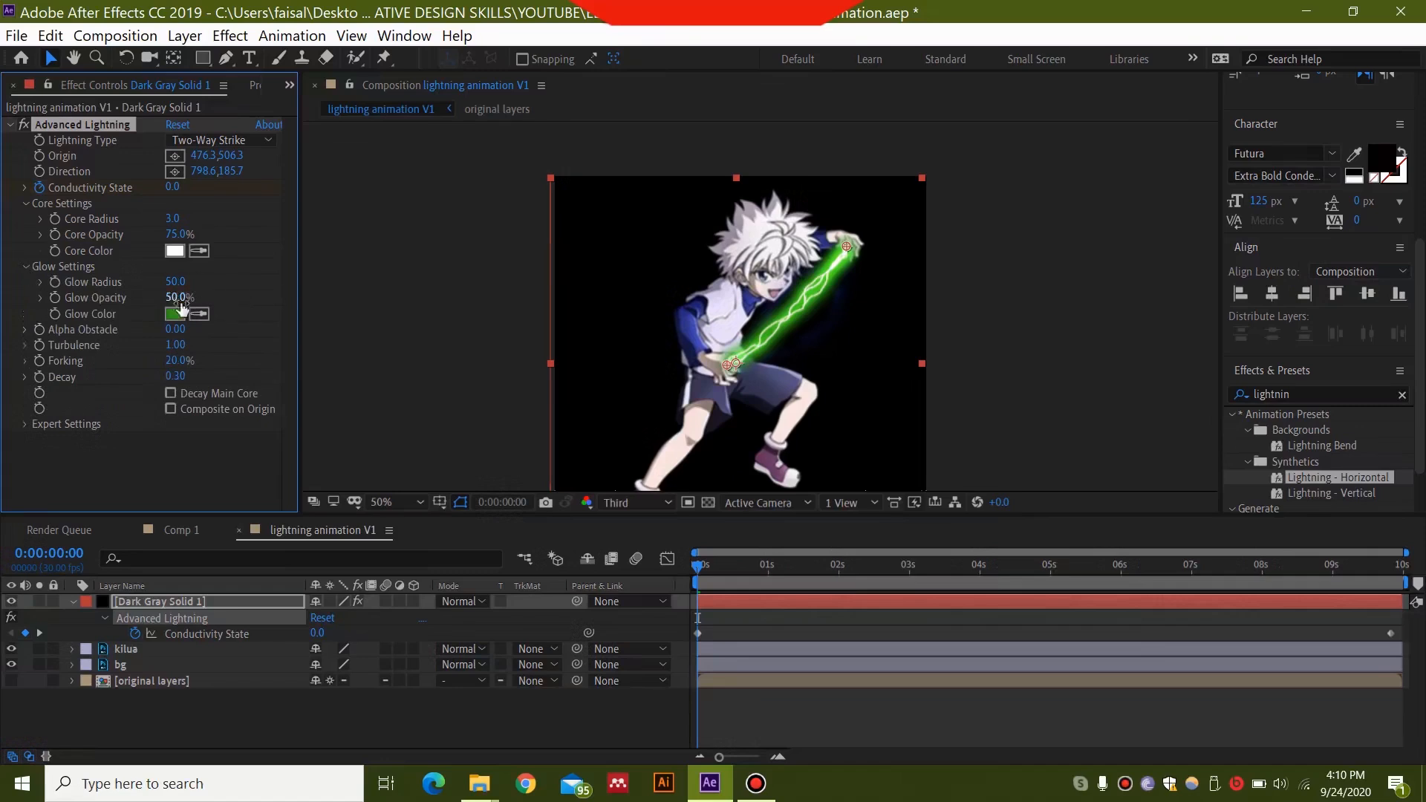
Set the lightning glow colour to blue (0036BB)
click(174, 313)
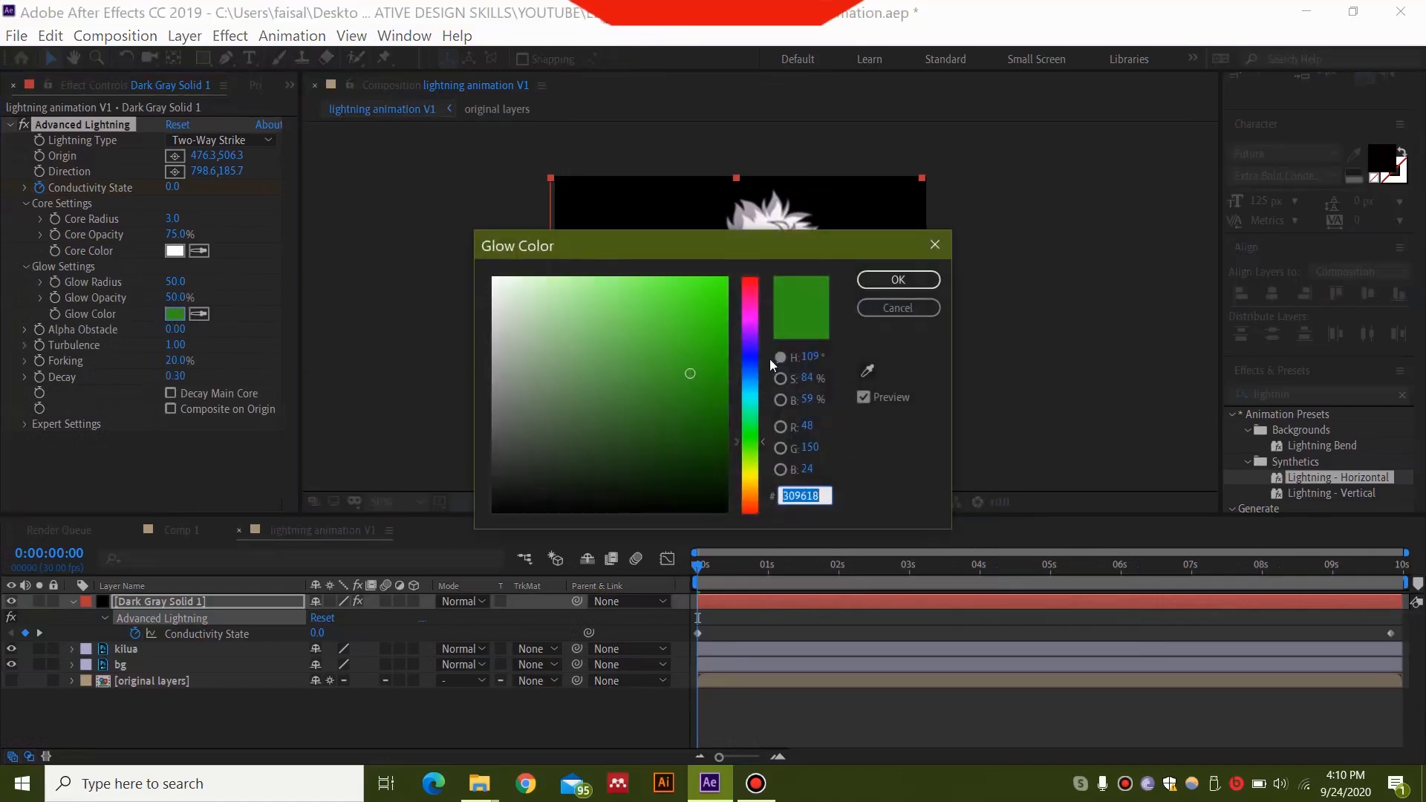
click(748, 341)
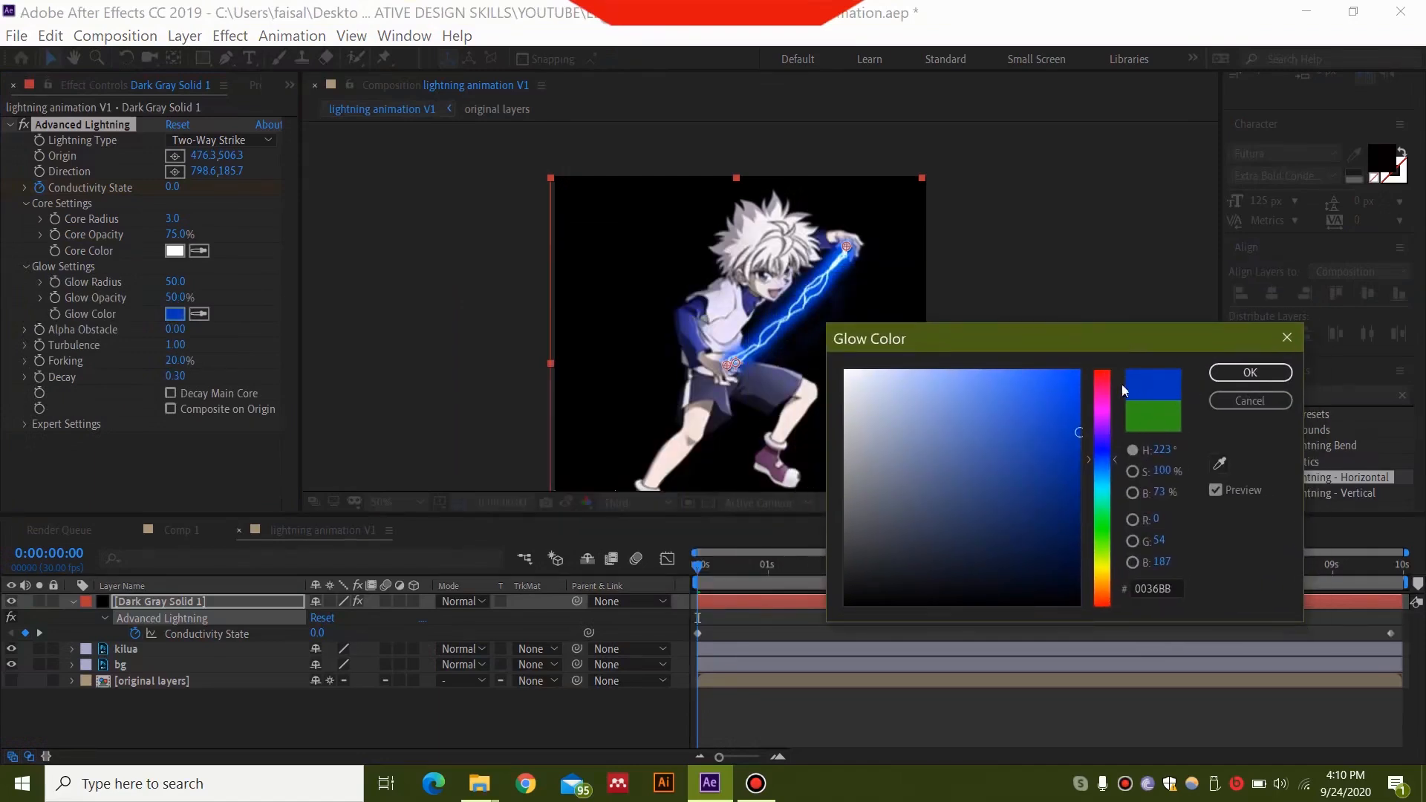
click(1249, 372)
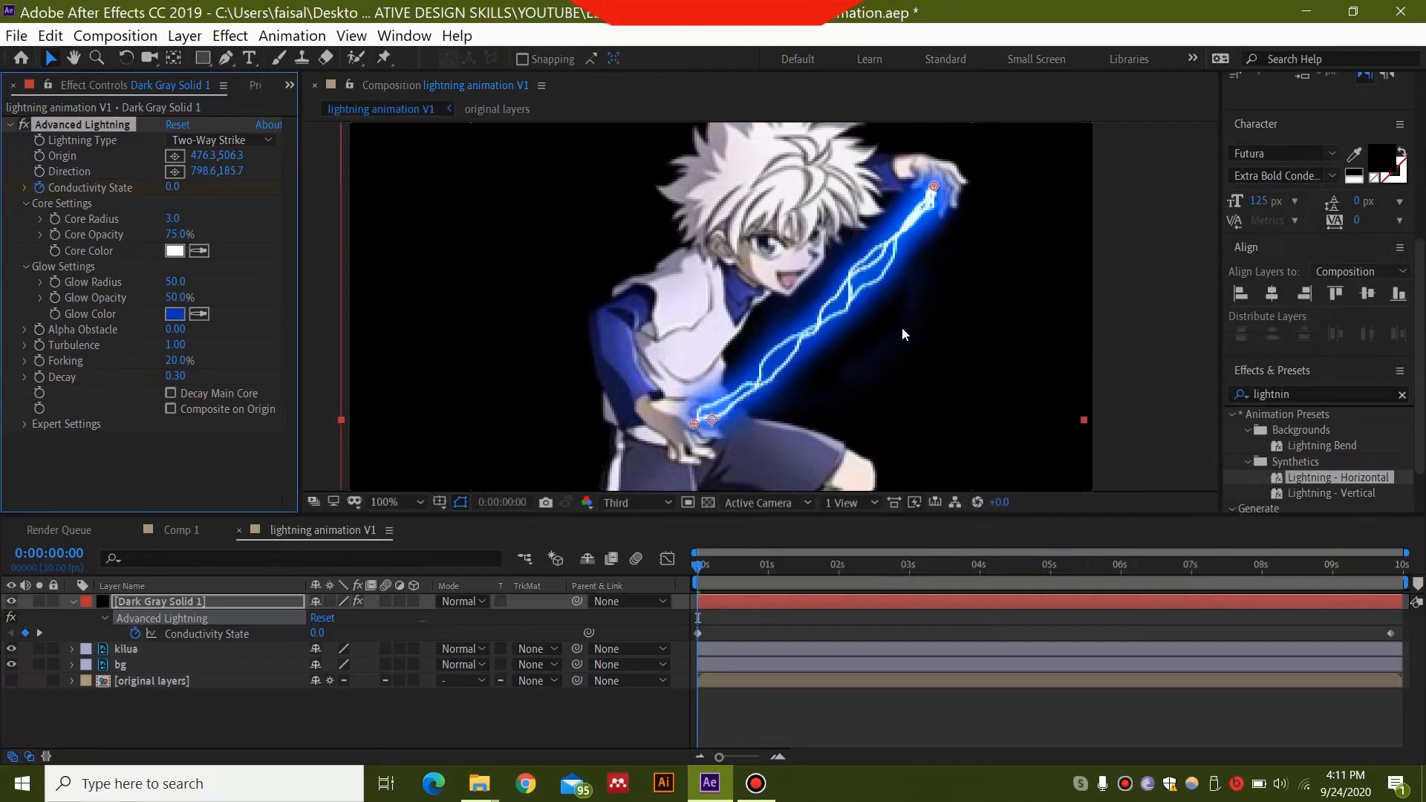
click(417, 501)
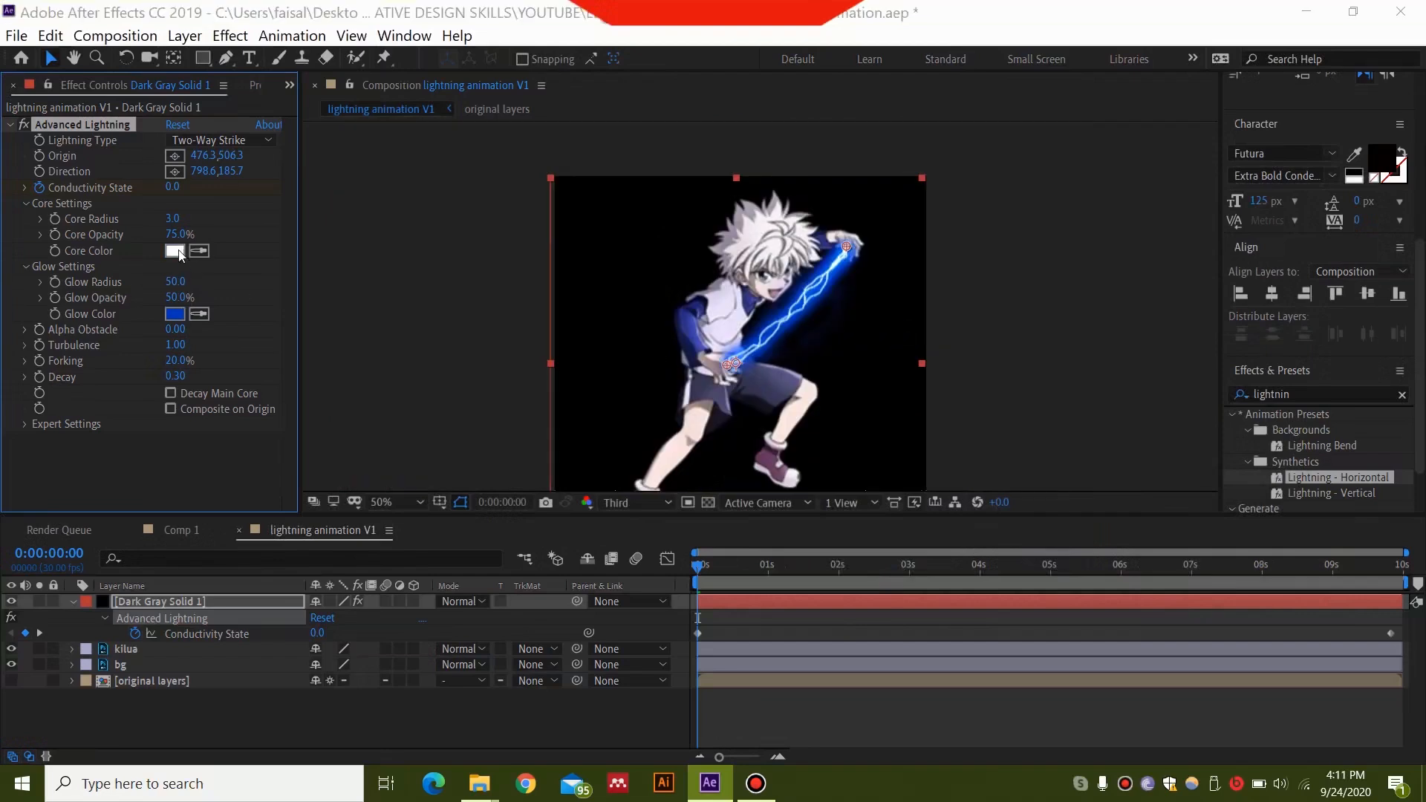
Make the lightning core colour dark grey, then reopen the picker to adjust the shade
click(175, 251)
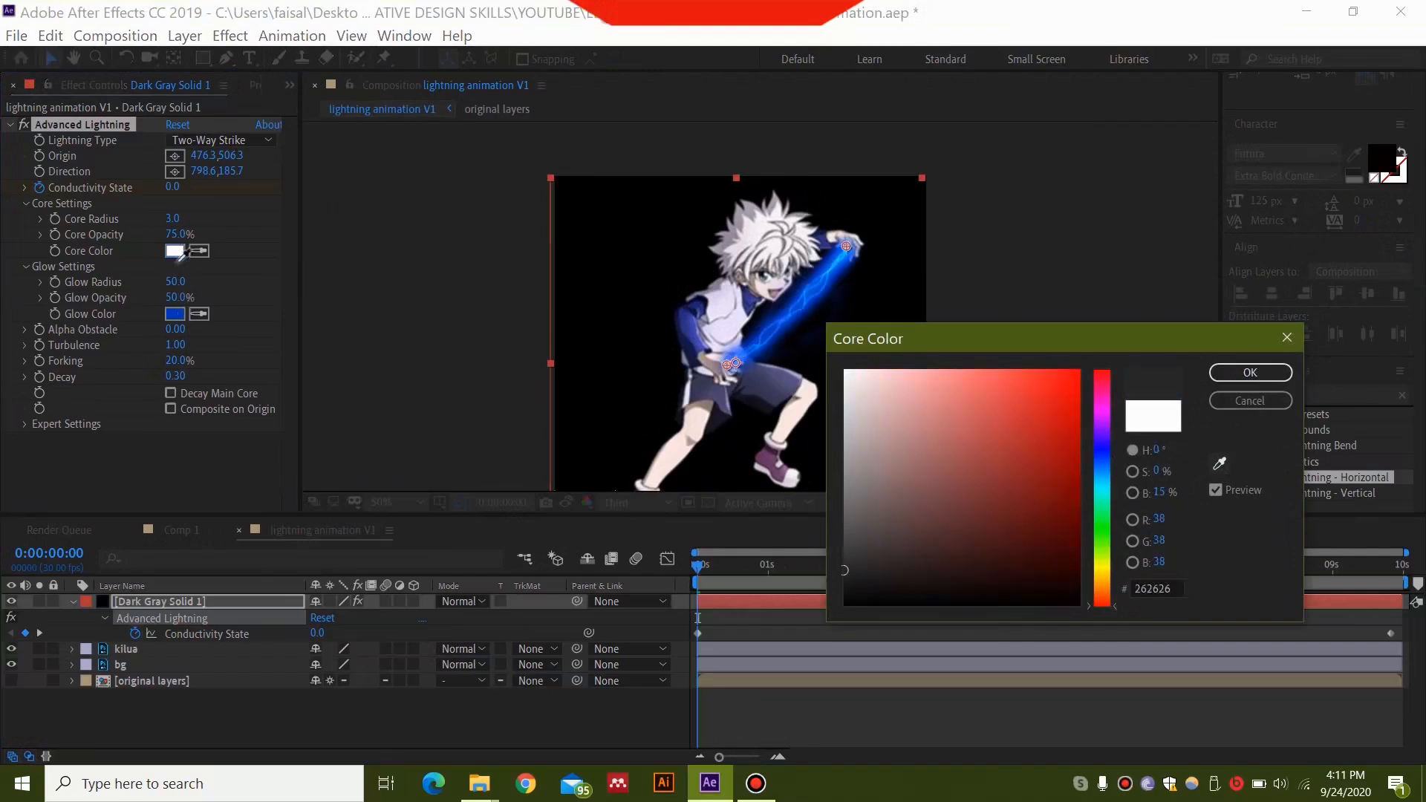
click(951, 407)
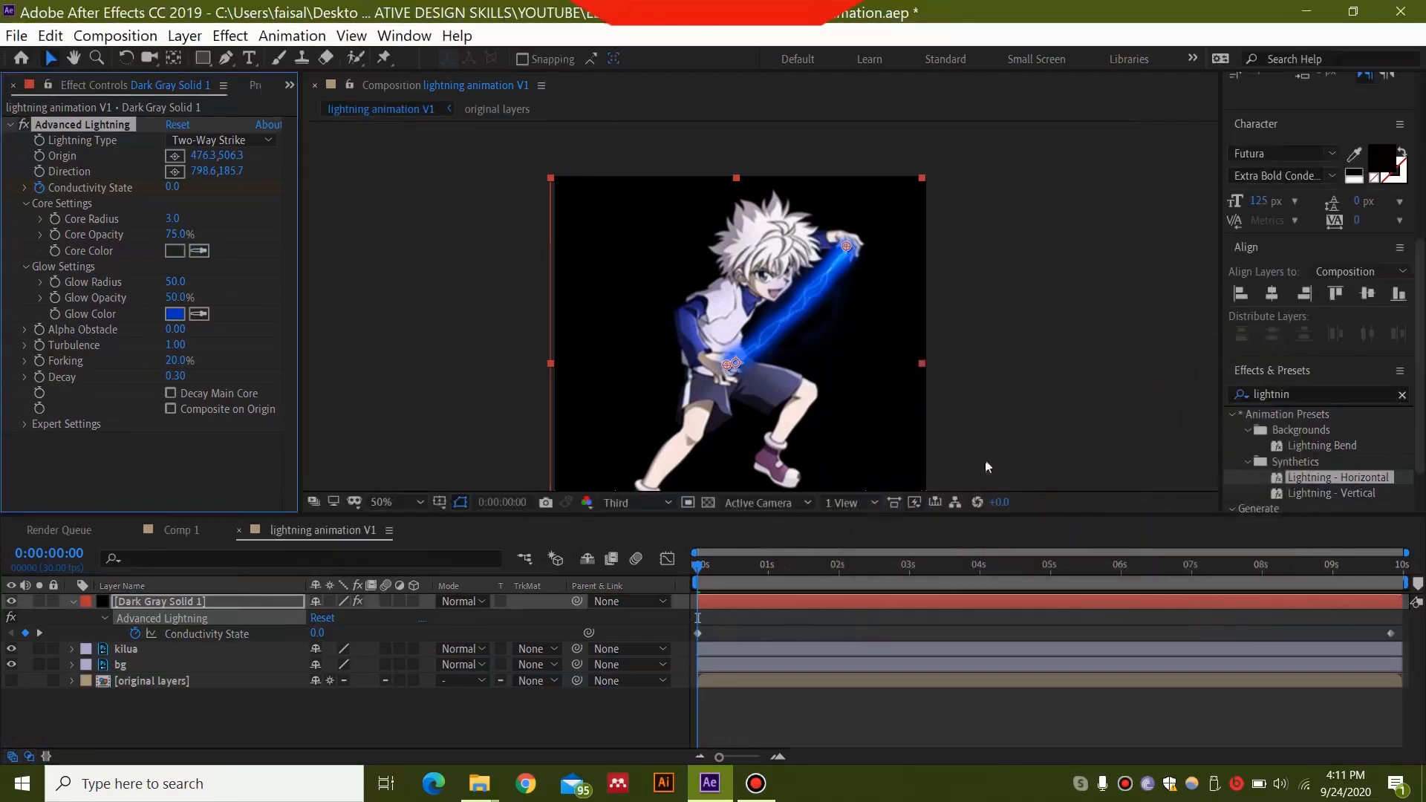
click(174, 251)
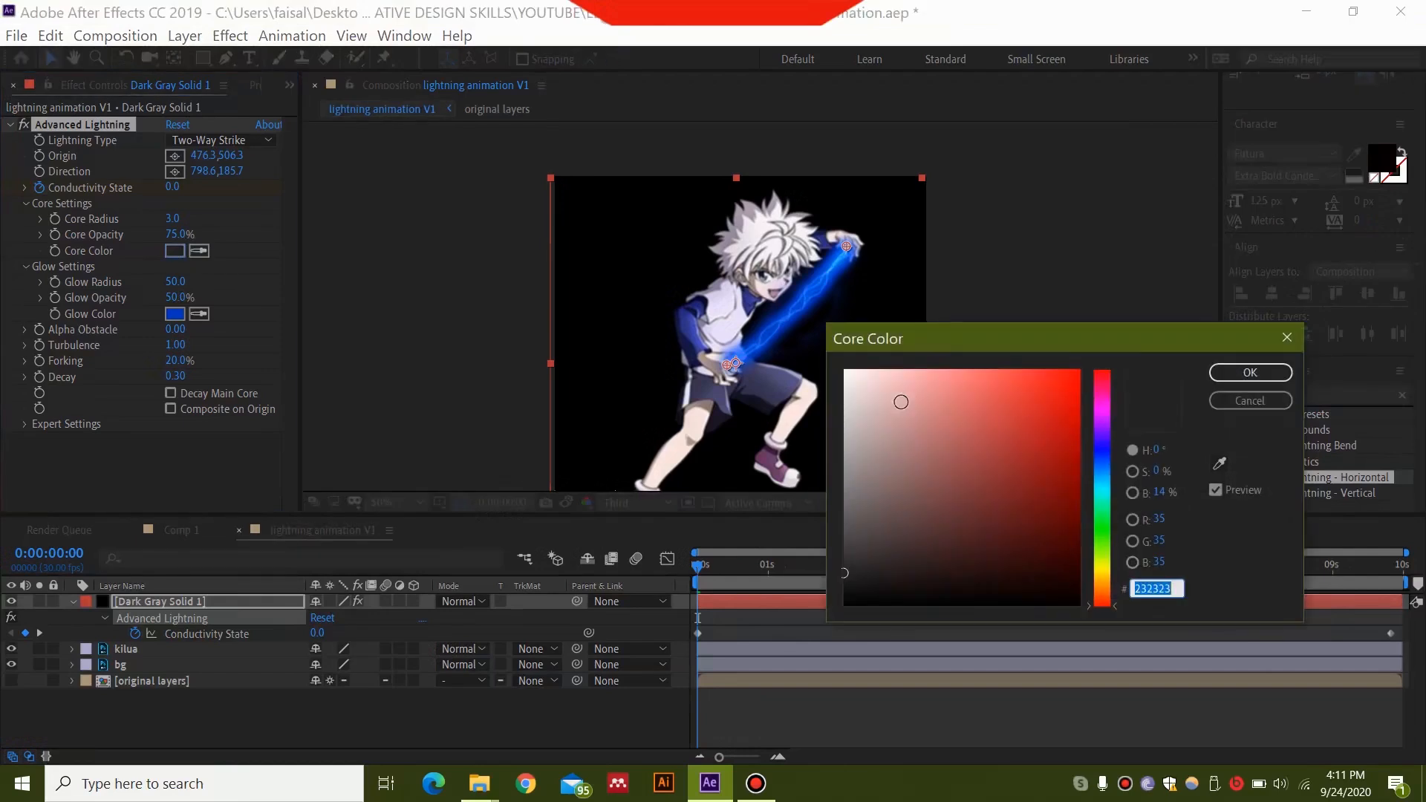
click(1249, 372)
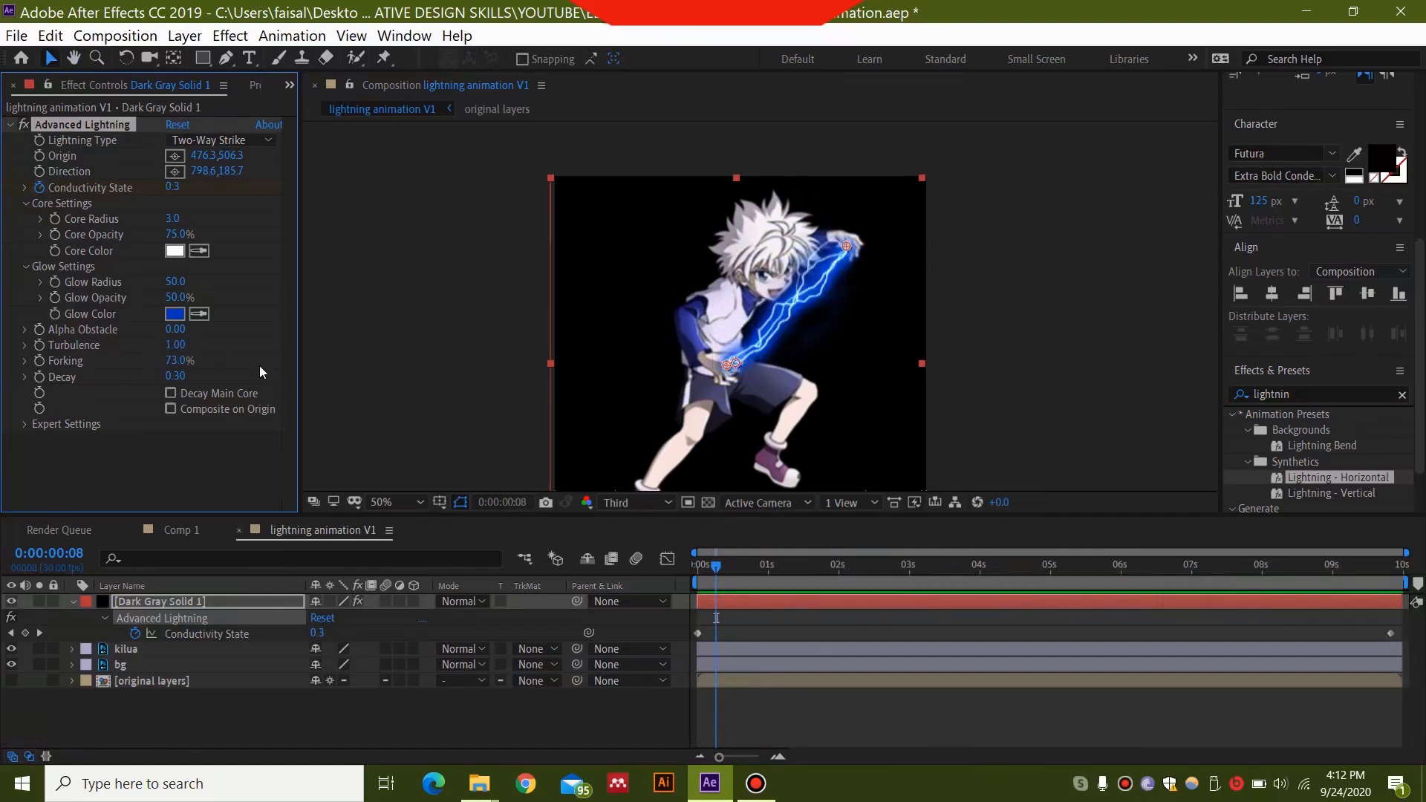
mouse_move(194, 361)
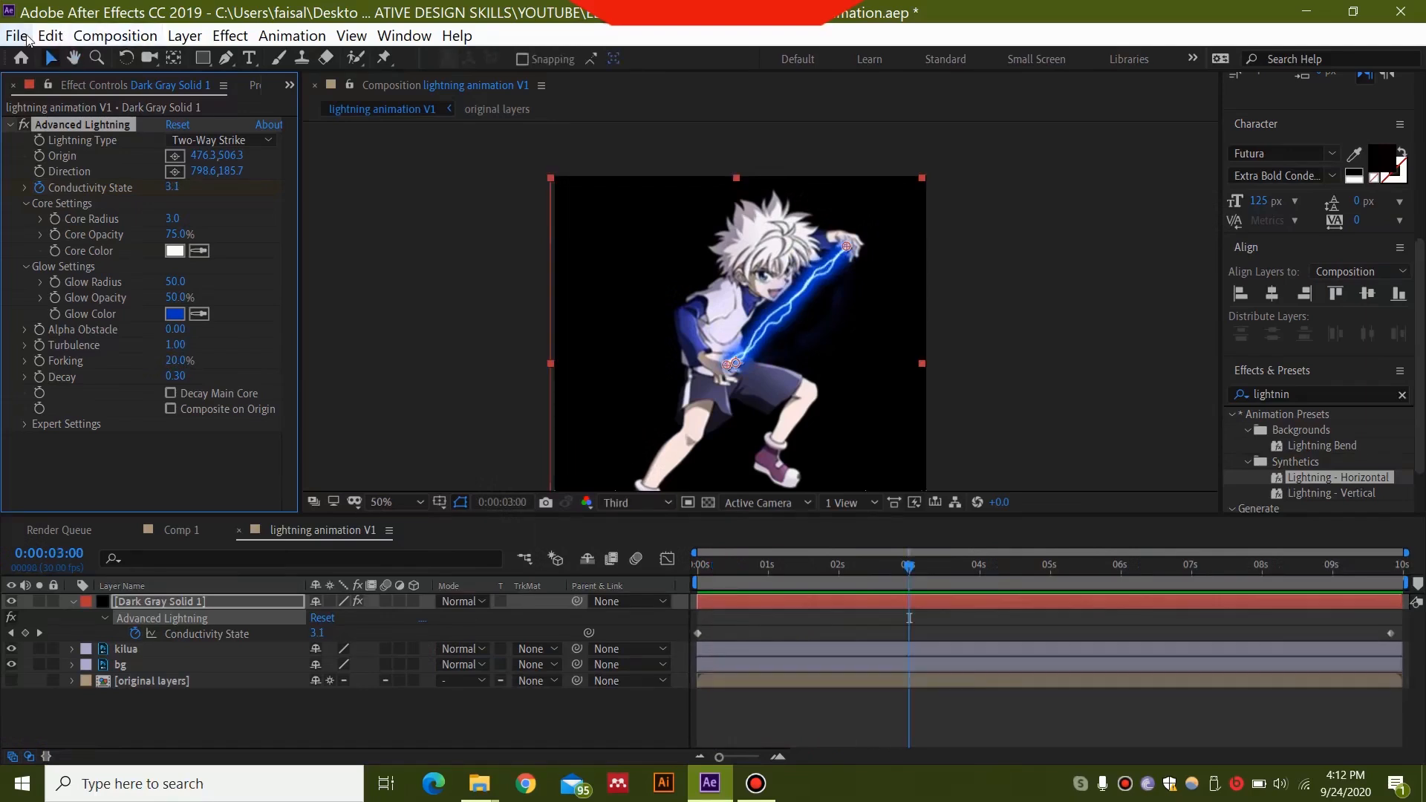
Add the lightning animation V1 composition to the Render Queue from File > Export
click(16, 36)
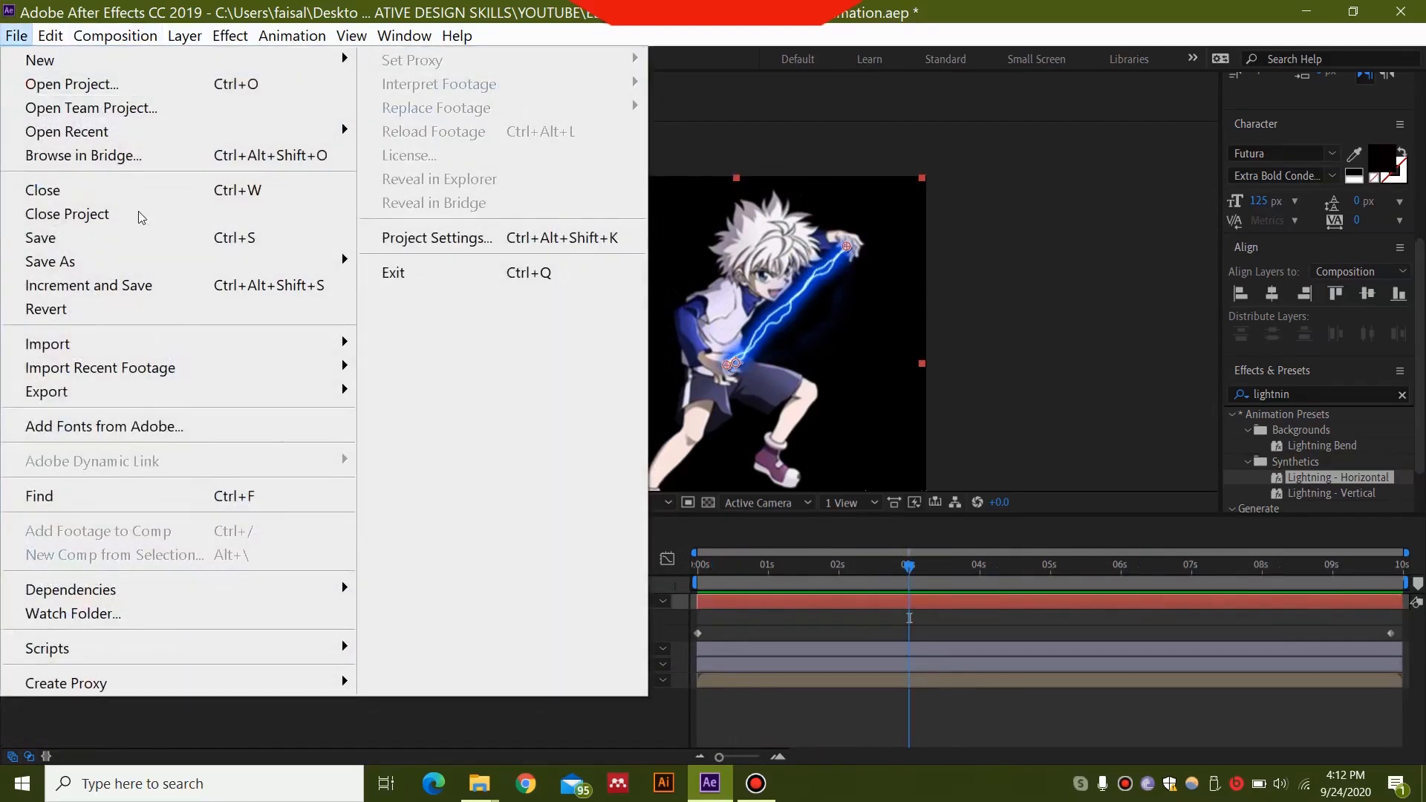
mouse_move(46, 391)
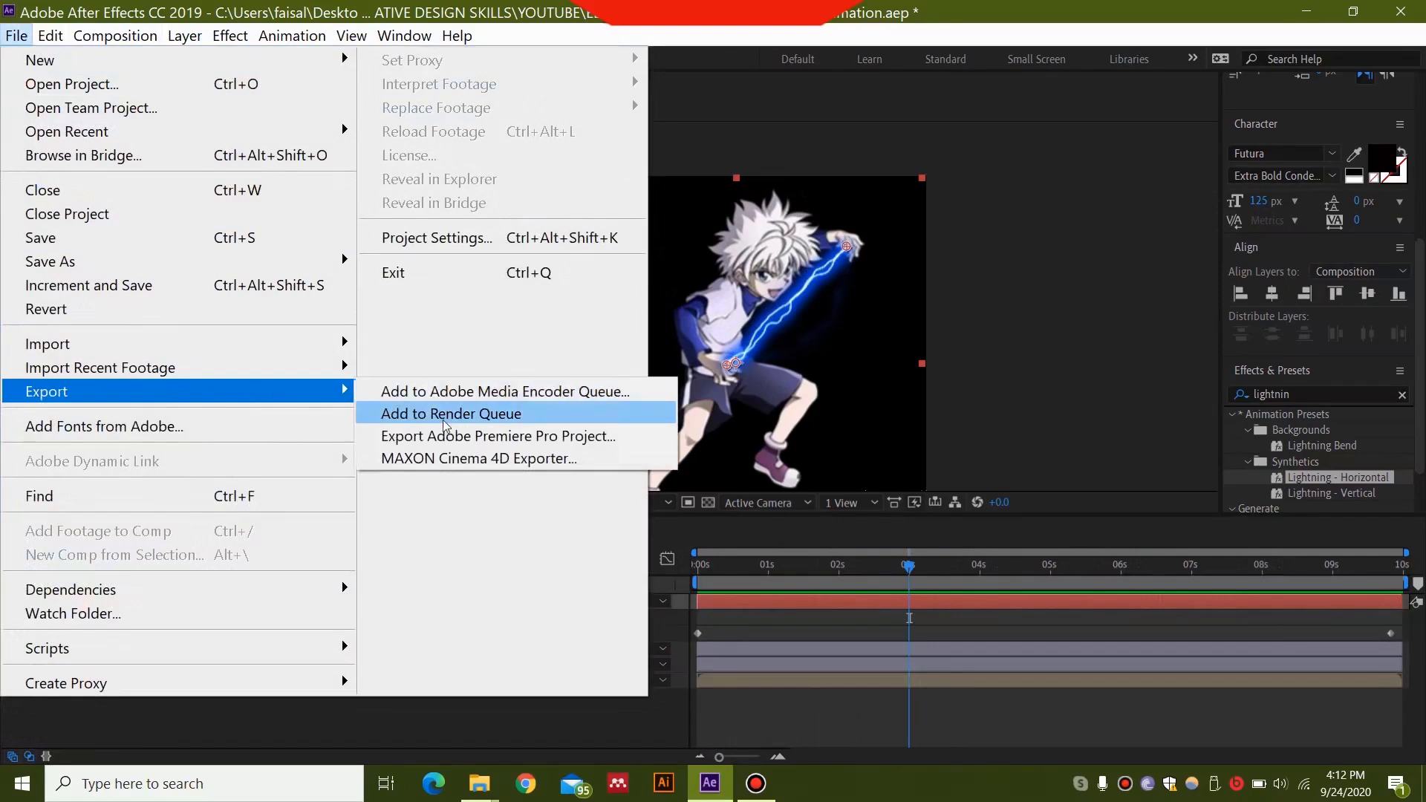
click(451, 414)
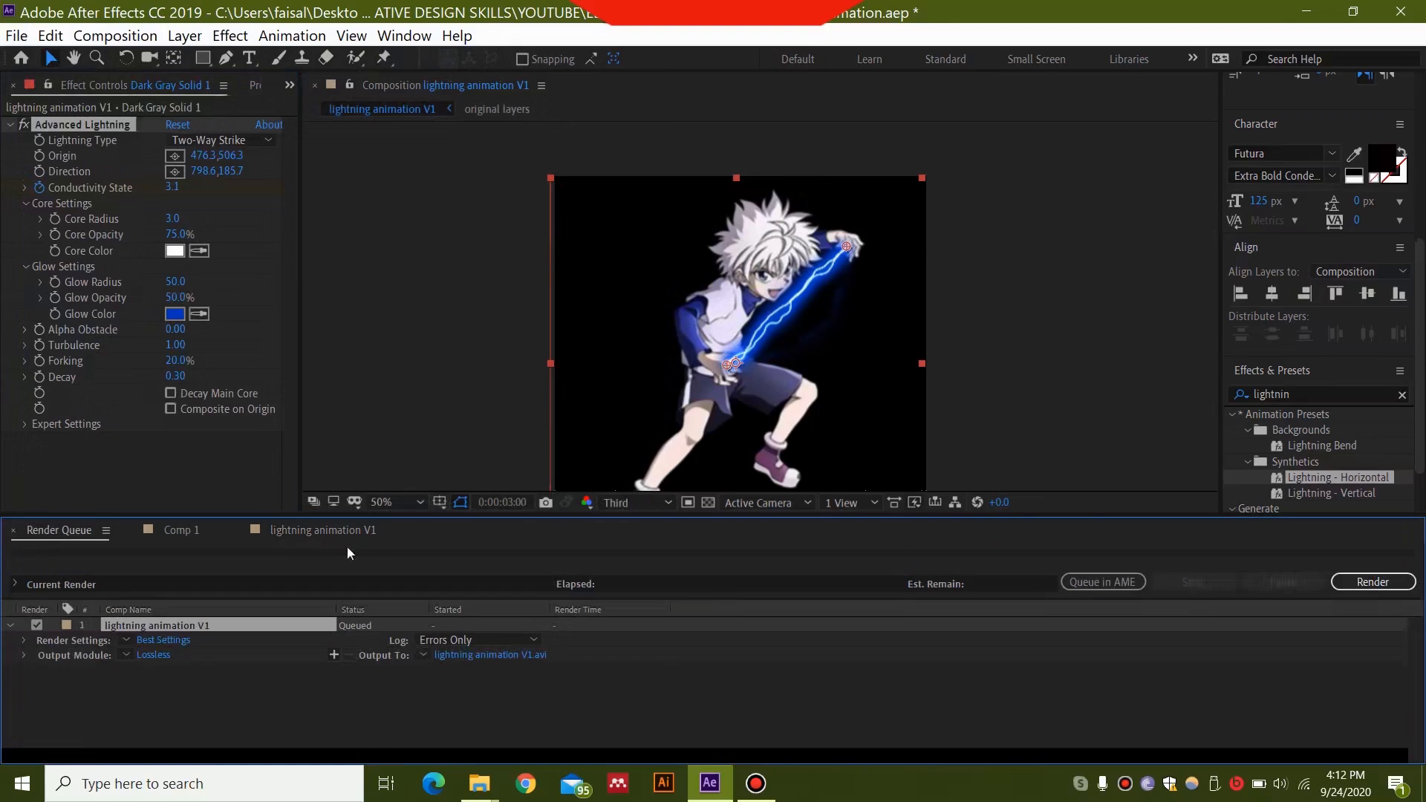
mouse_move(490, 380)
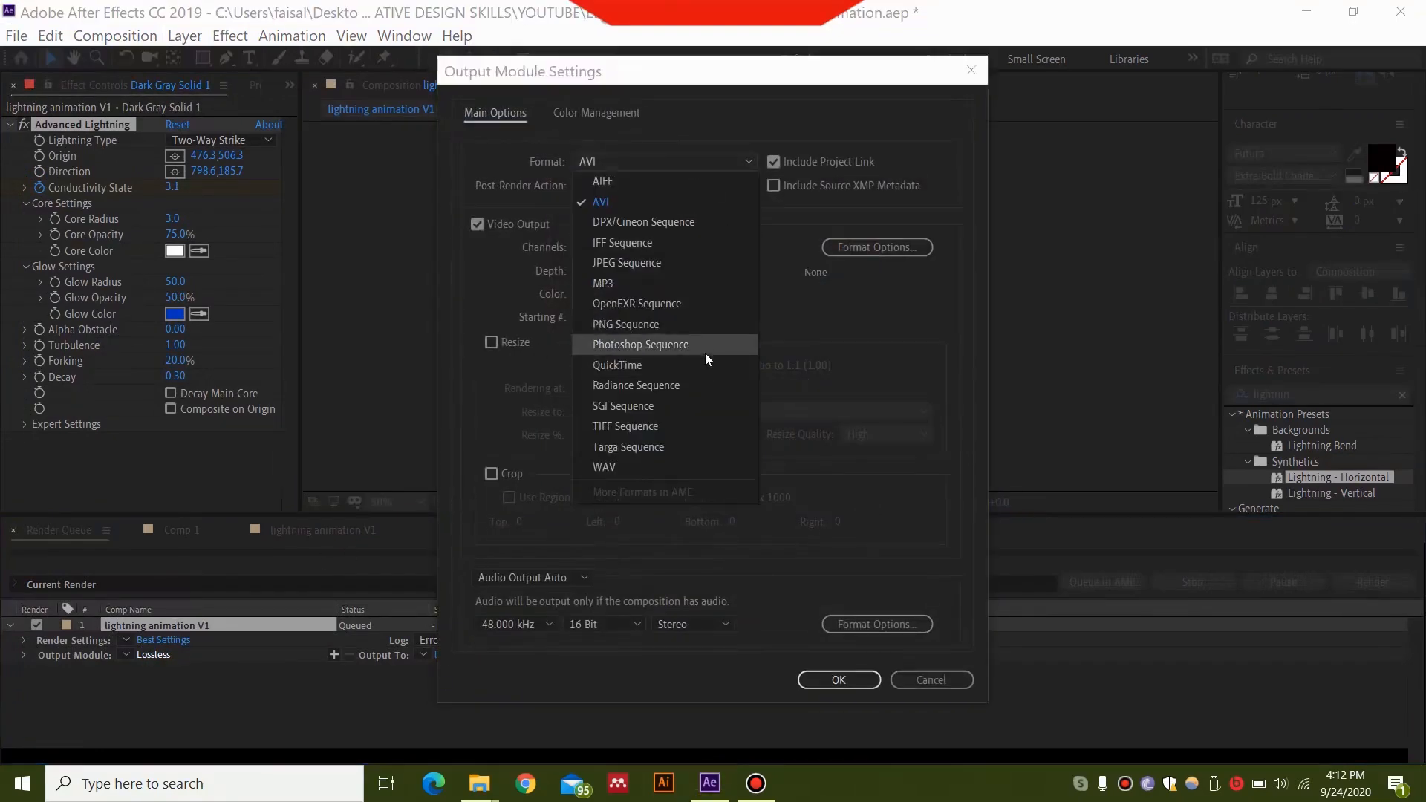
Set the Output Module format to QuickTime and bring up the Output To save dialog
click(617, 364)
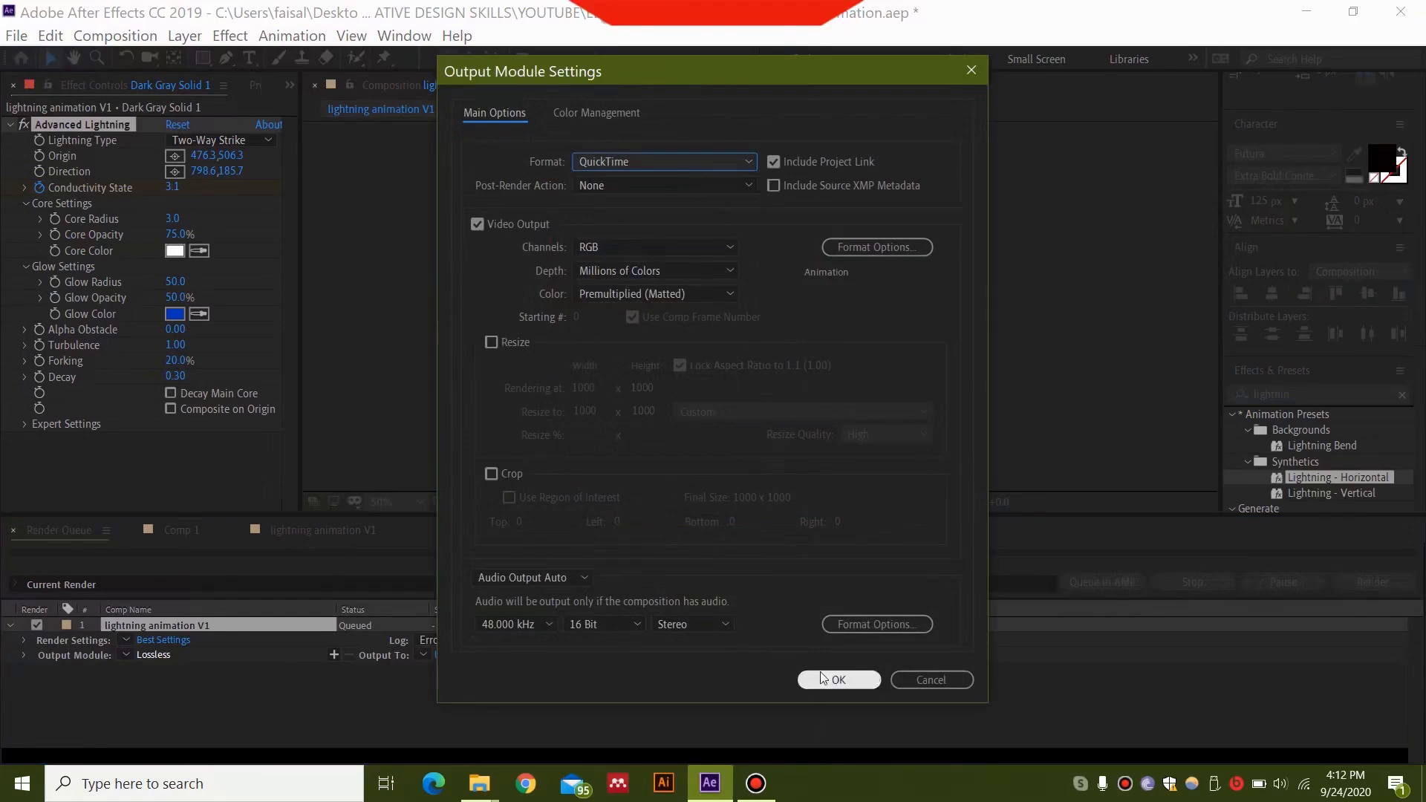
click(838, 679)
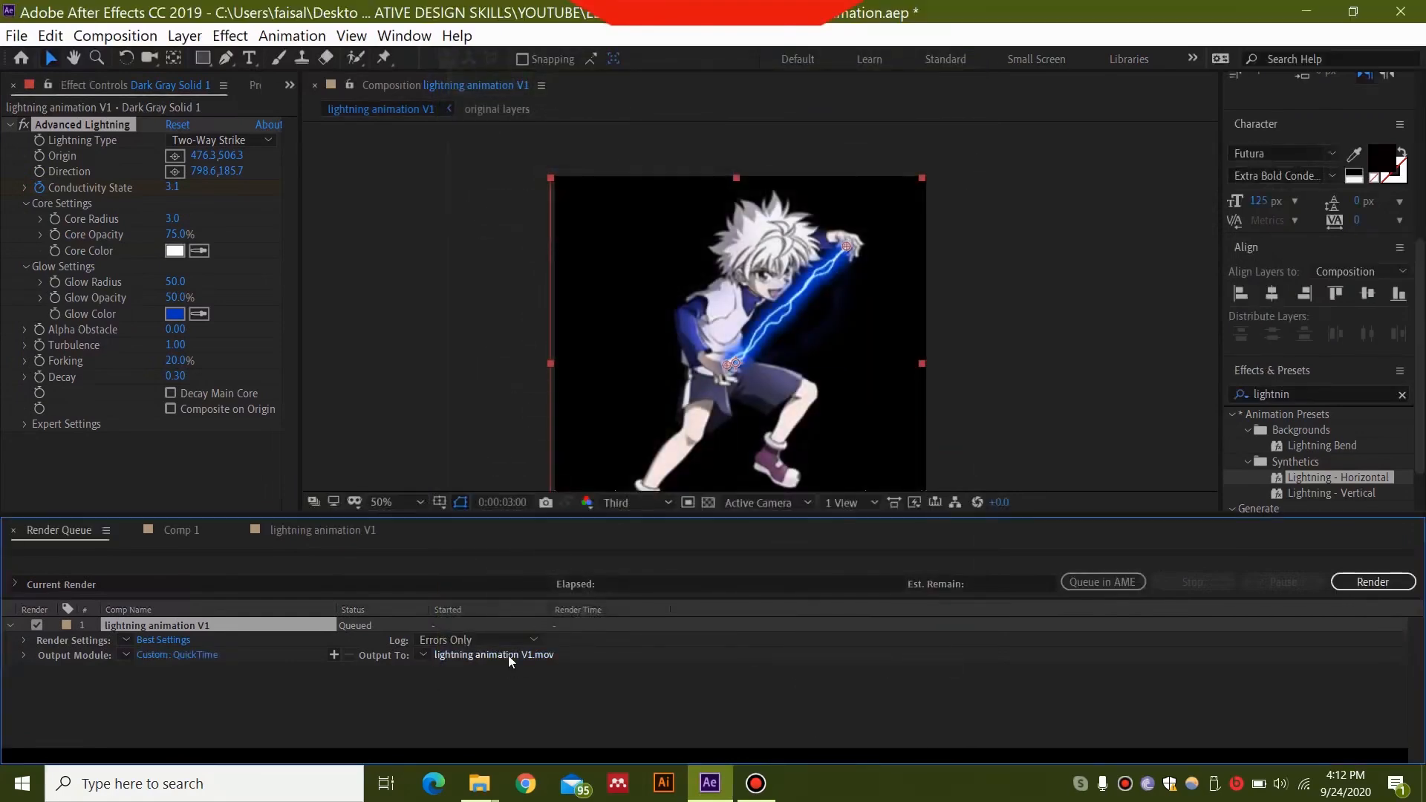
click(495, 653)
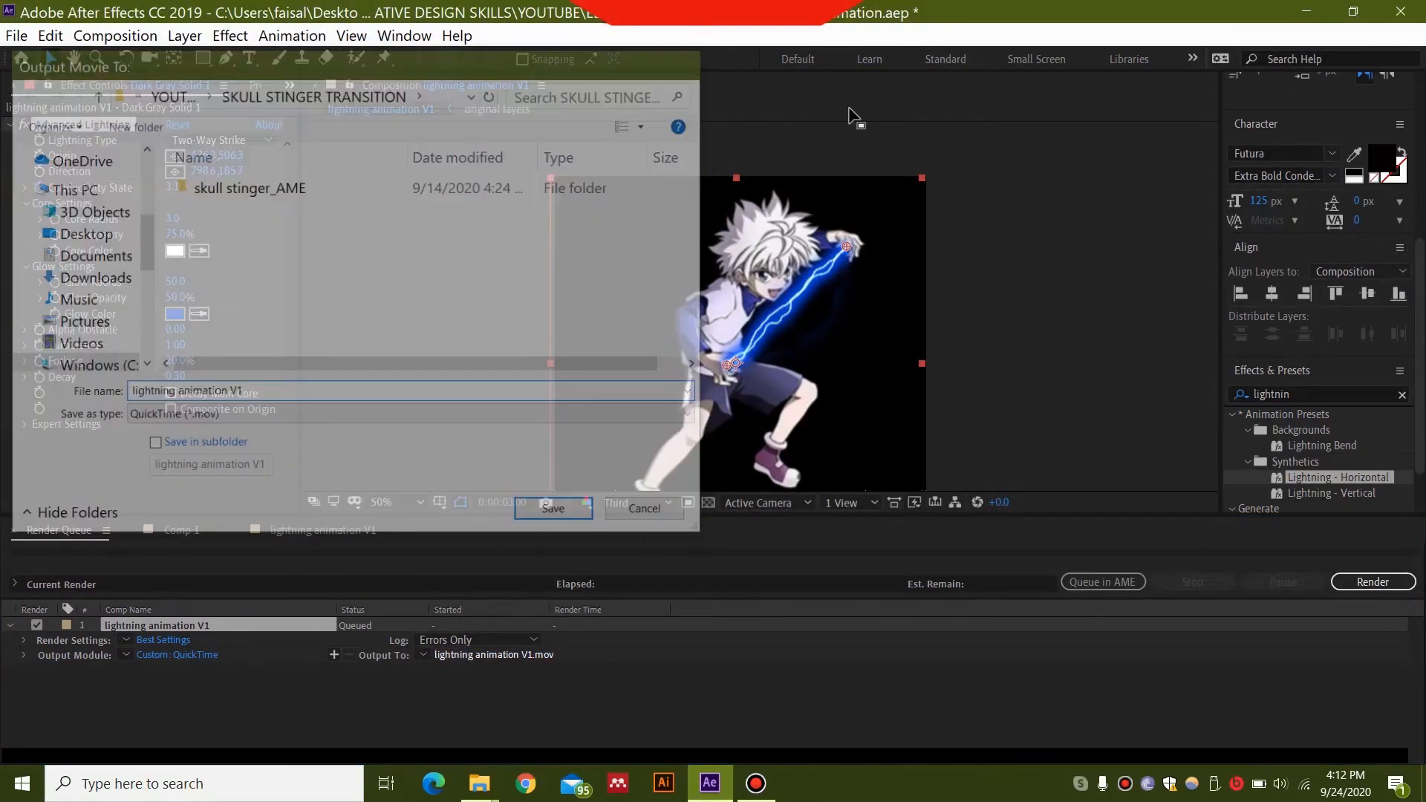
Save the .mov output location and play back the blue lightning composition
click(641, 508)
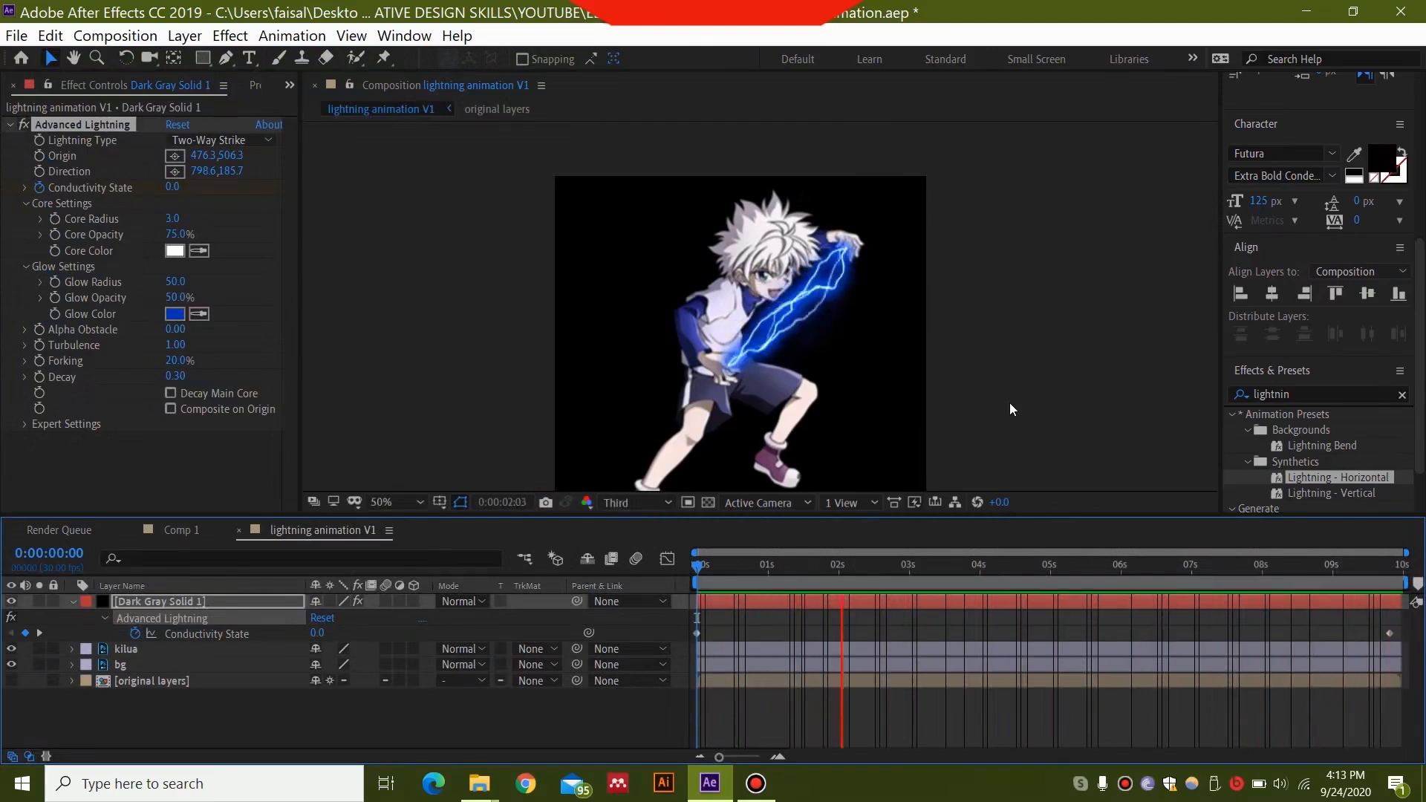
click(980, 564)
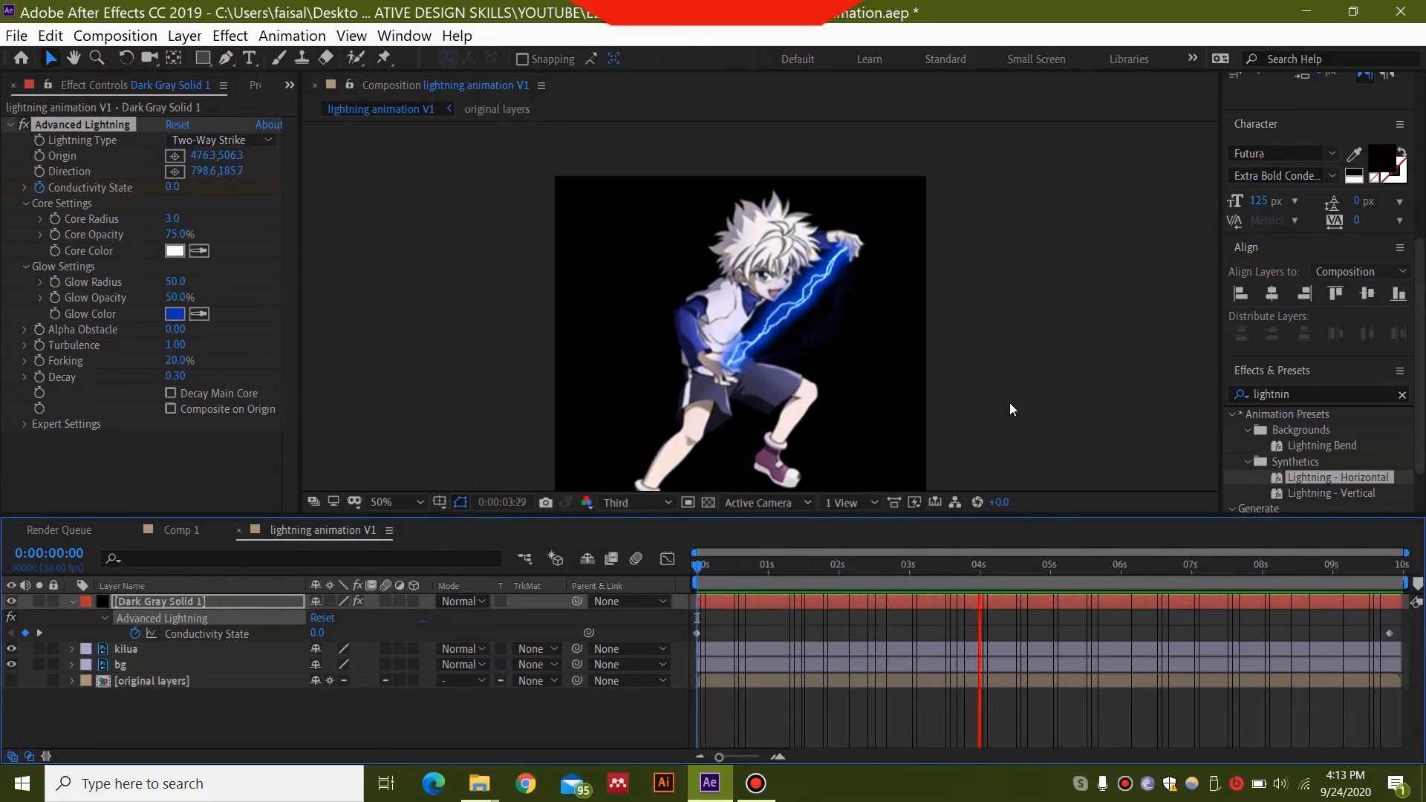